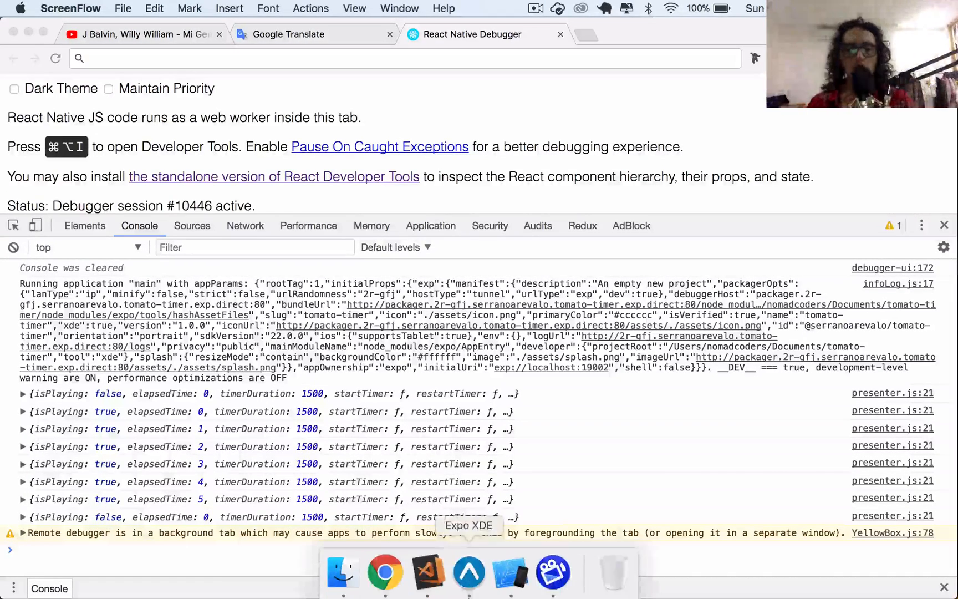
Bring VS Code forward, scroll reducer.js to TIMER_DURATION and select its 1500 value.
{"action": "left_click", "coordinate": [427, 573]}
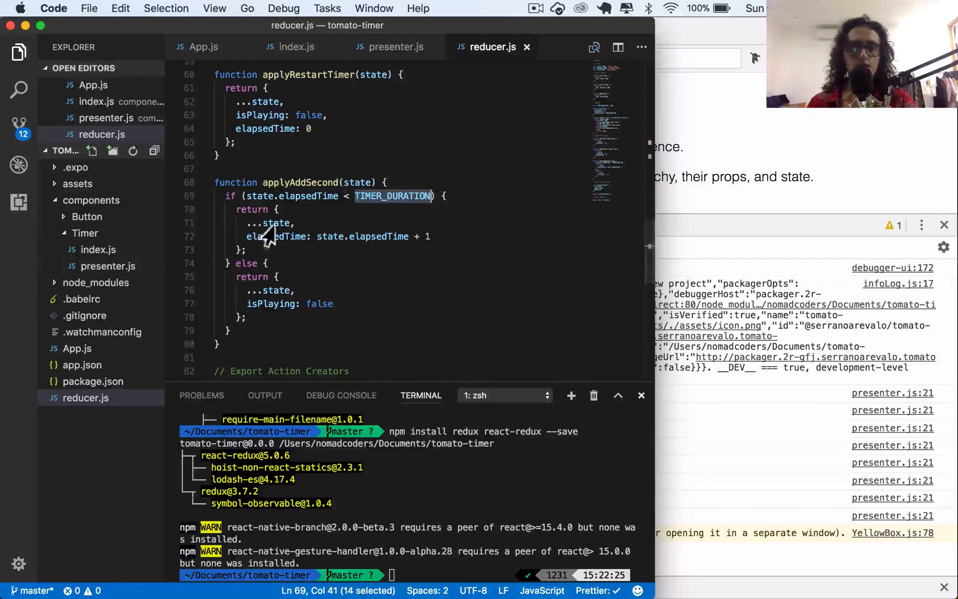
{"action": "scroll", "scroll_direction": "up", "scroll_amount": 3}
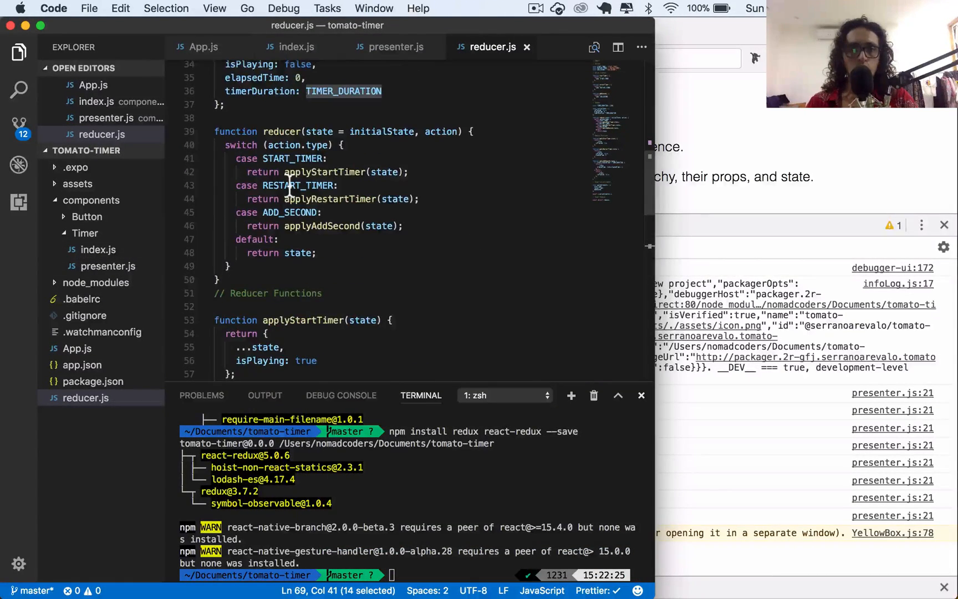
{"action": "scroll", "scroll_direction": "up", "scroll_amount": 3}
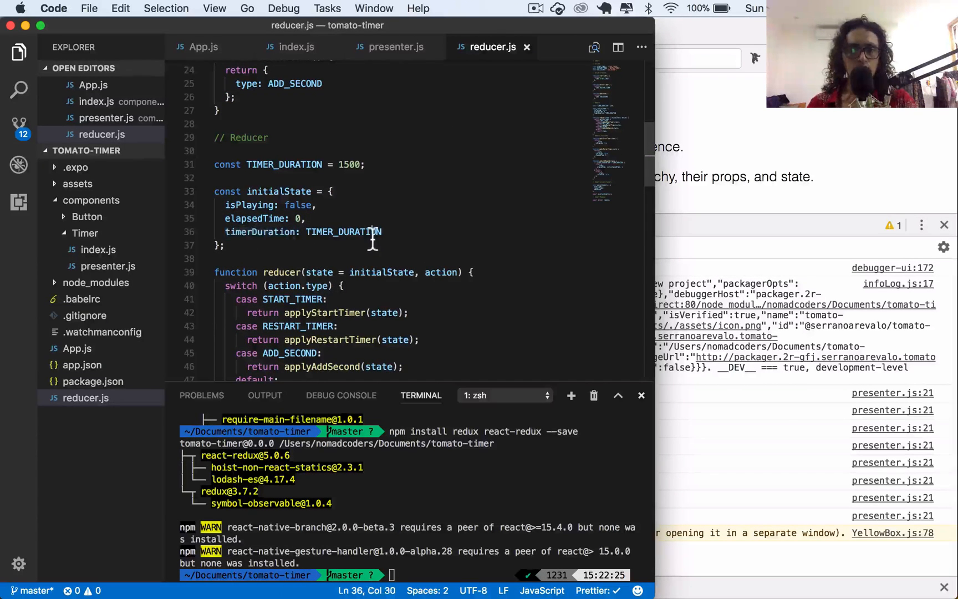
{"action": "double_click", "coordinate": [342, 232]}
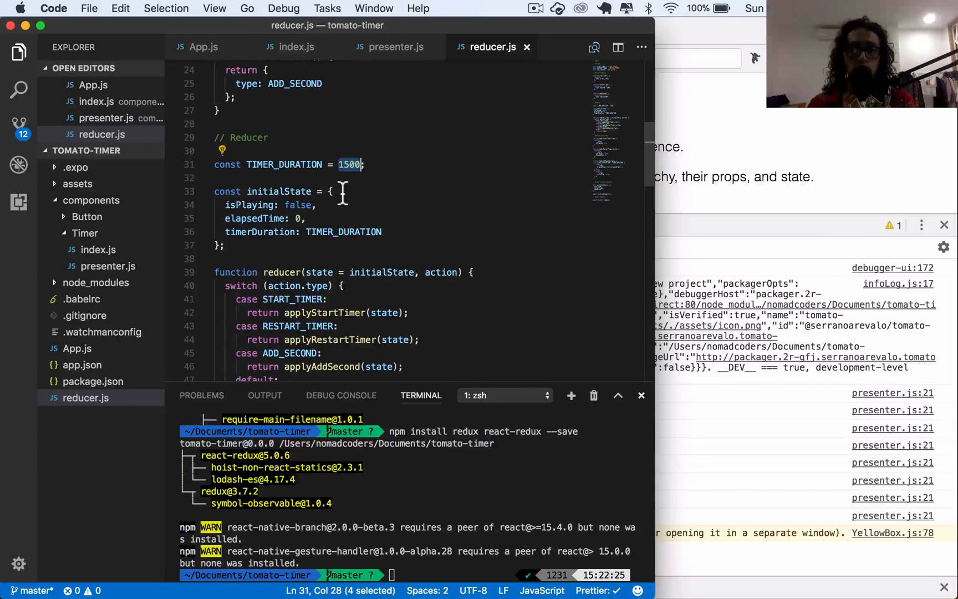
{"action": "type", "text": "-"}
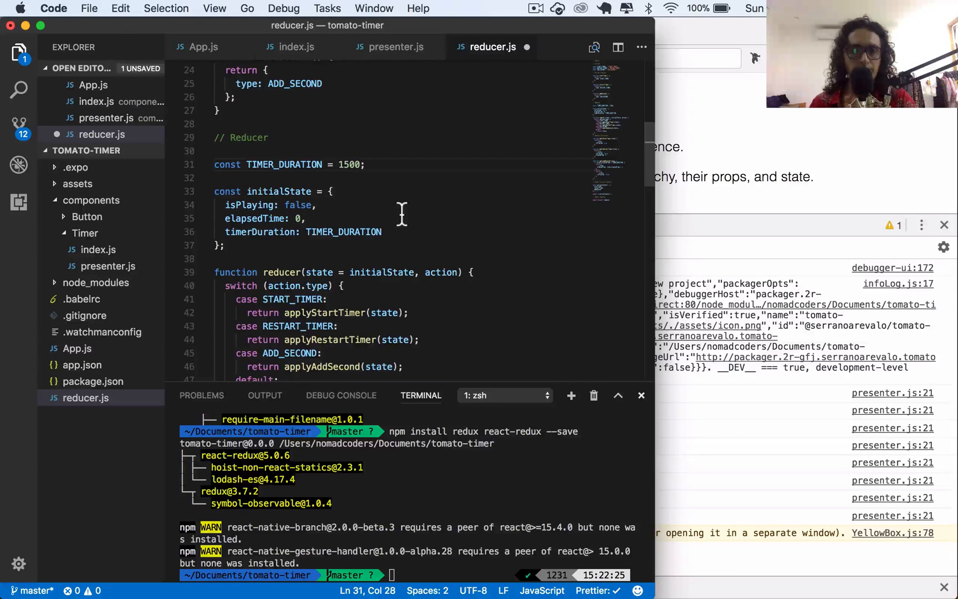
Replace the TIMER_DURATION value 1500 with 10 and save reducer.js.
{"action": "left_click", "coordinate": [350, 164]}
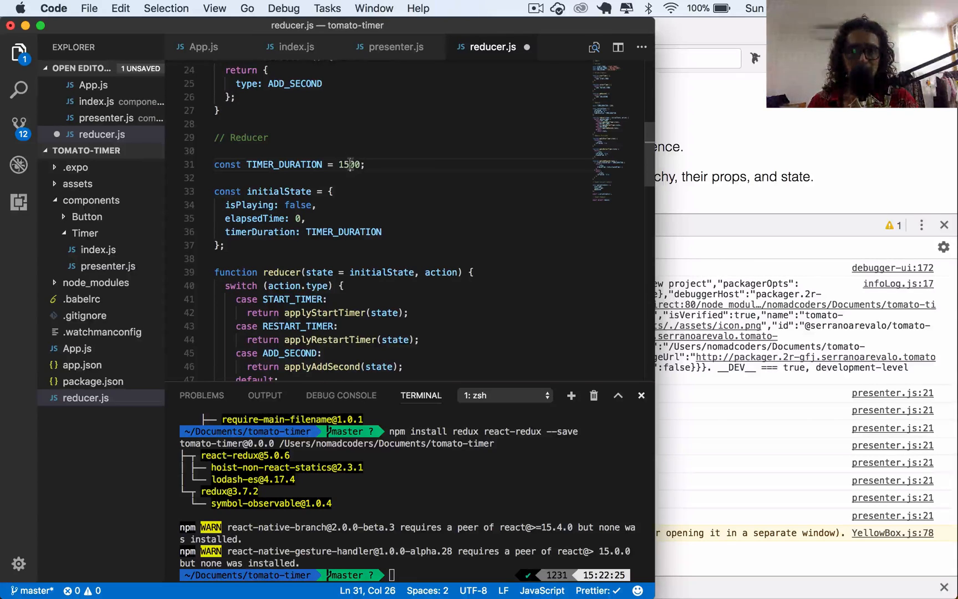
{"action": "double_click", "coordinate": [349, 164]}
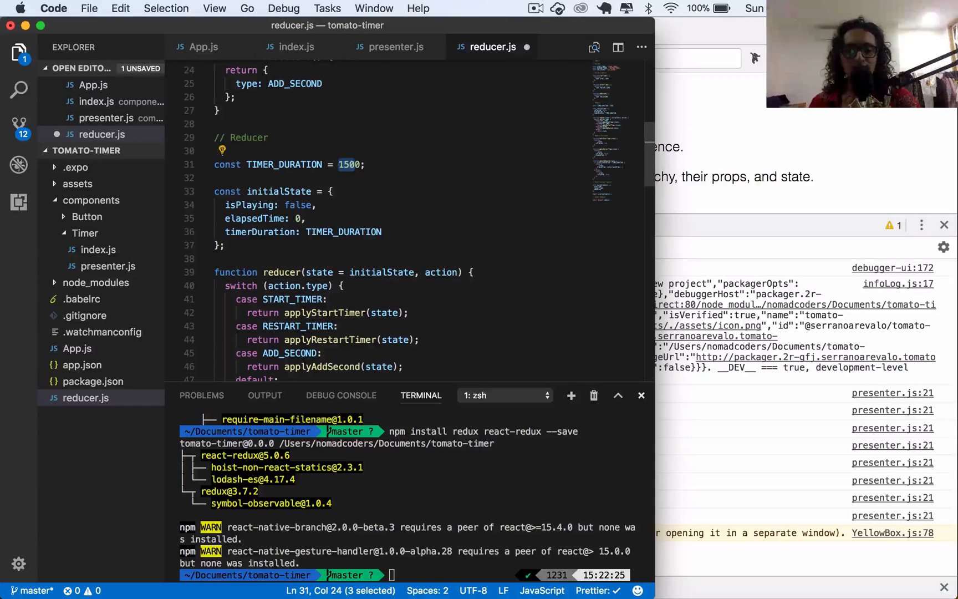
{"action": "type", "text": "0"}
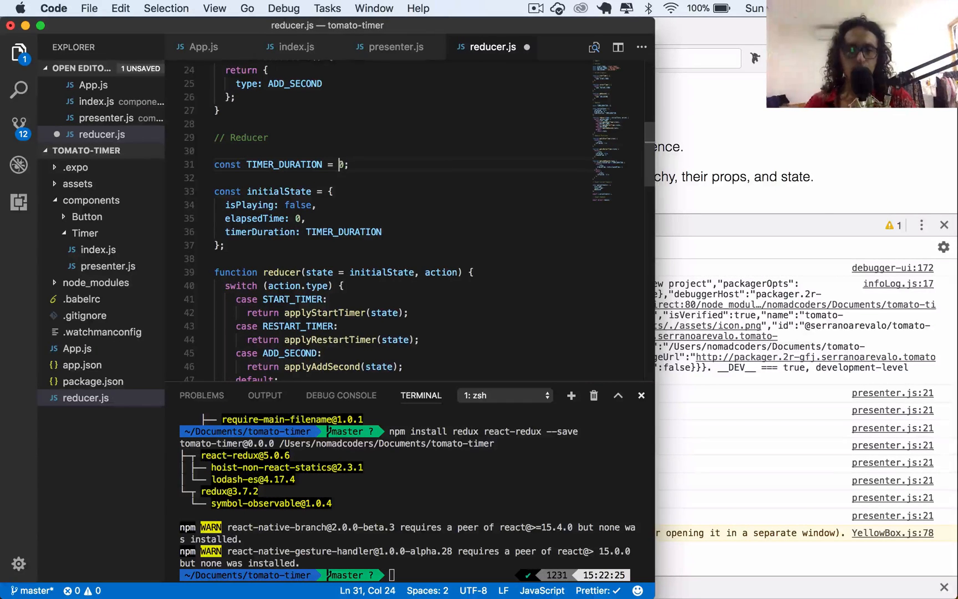
{"action": "type", "text": "10"}
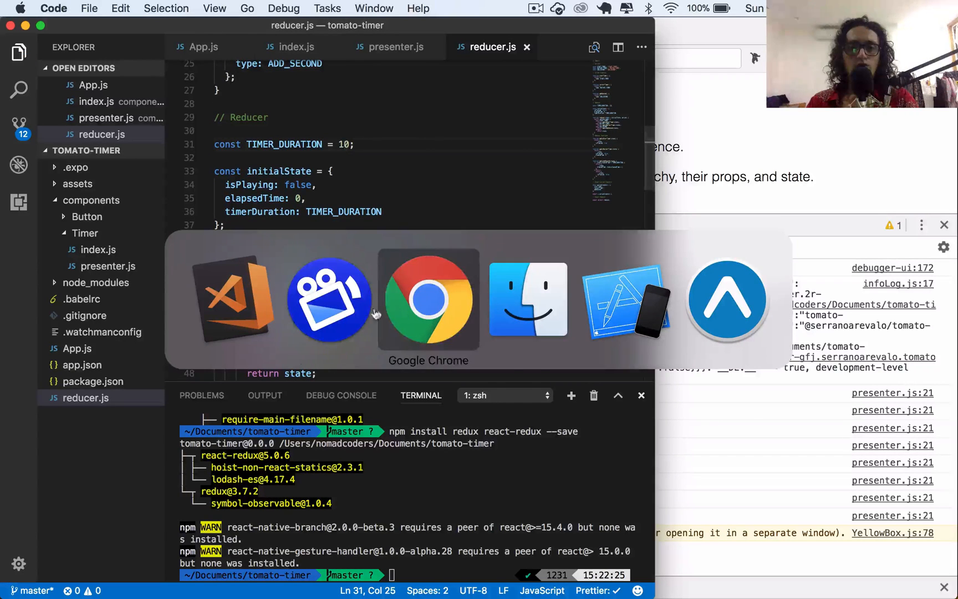
{"action": "left_click", "coordinate": [624, 299]}
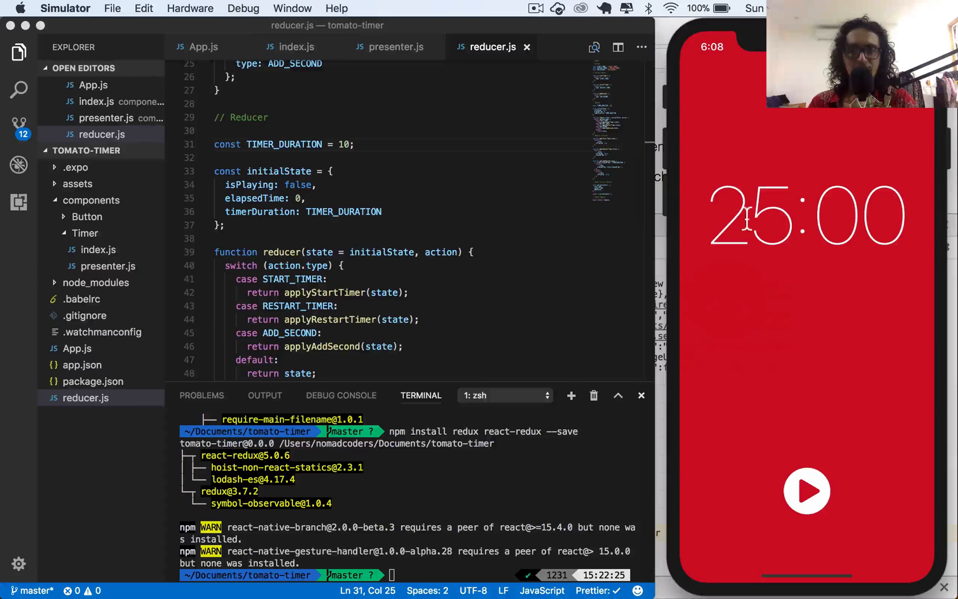
{"action": "scroll", "scroll_direction": "down", "scroll_amount": 3}
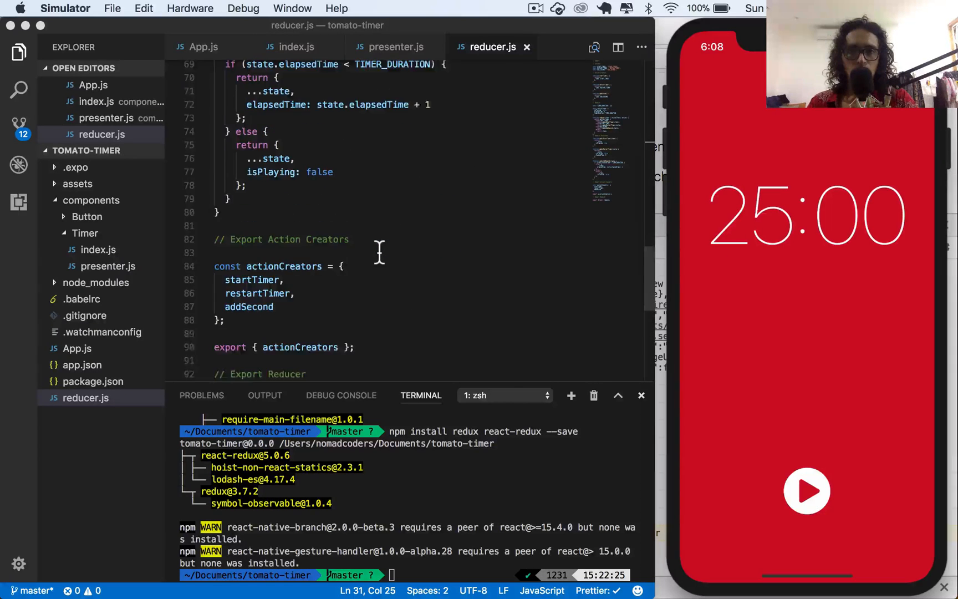
{"action": "scroll", "scroll_direction": "up", "scroll_amount": 3}
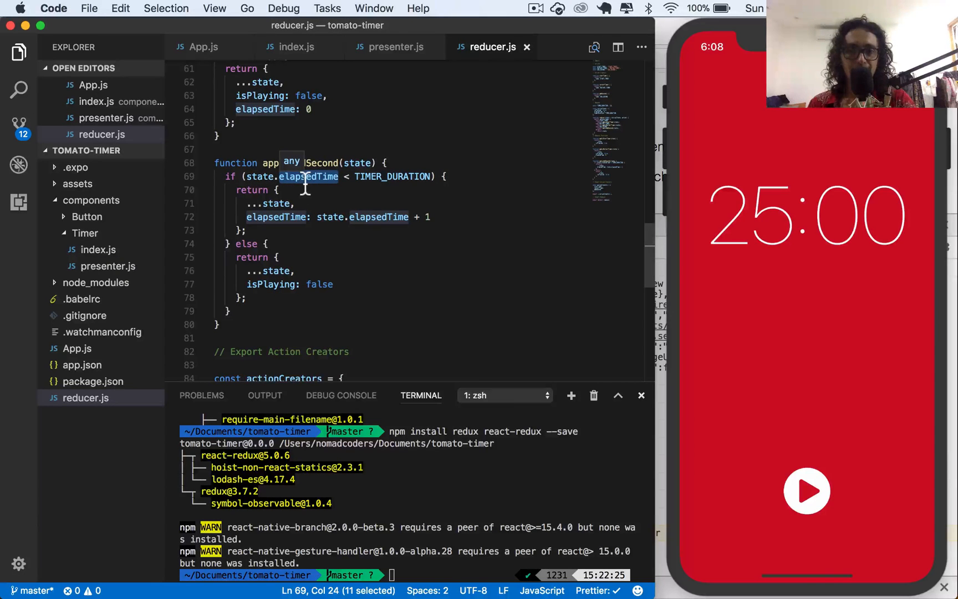
{"action": "type", "text": "applyAddSecond"}
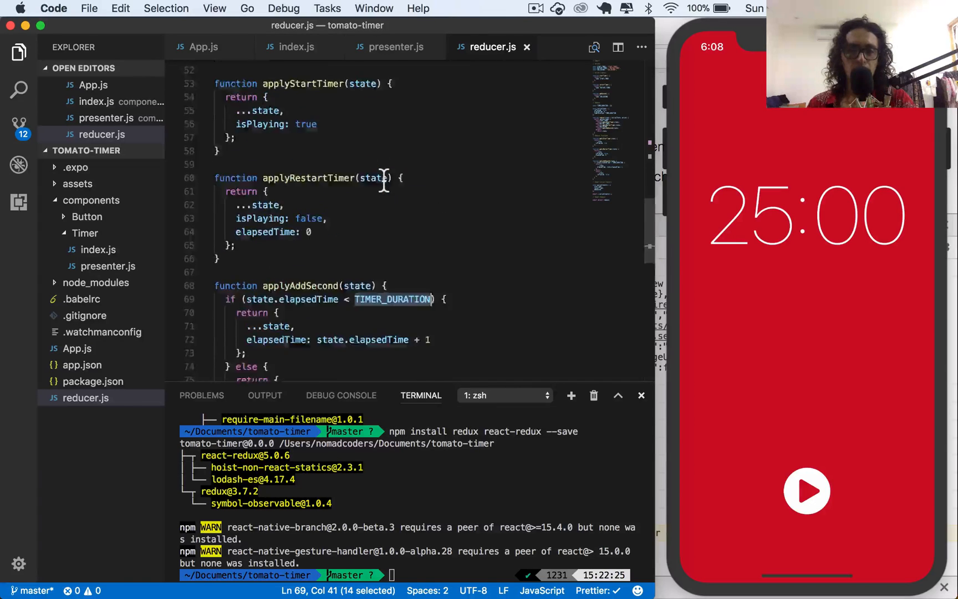
{"action": "scroll", "scroll_direction": "down", "scroll_amount": 3}
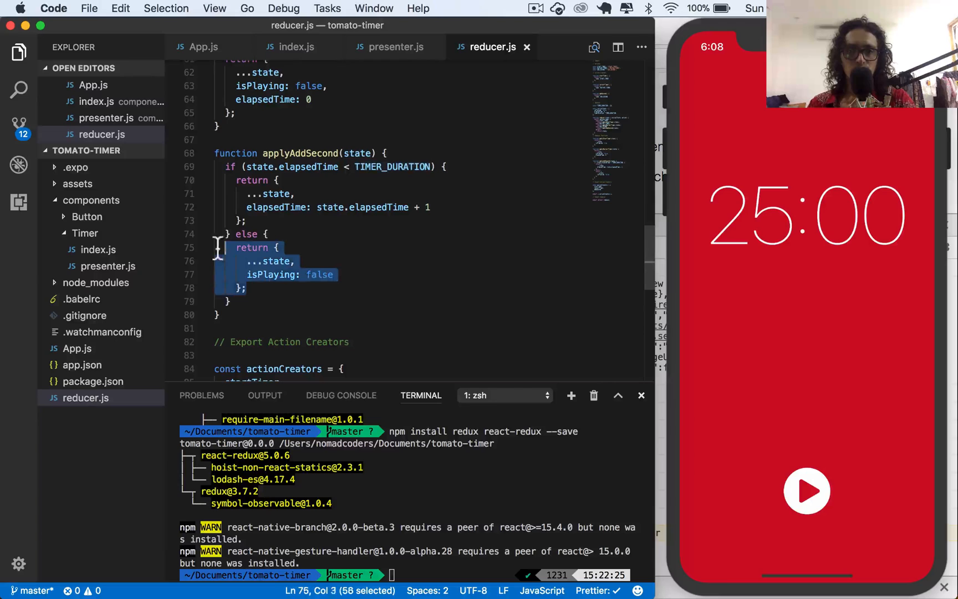
{"action": "left_click", "coordinate": [721, 362]}
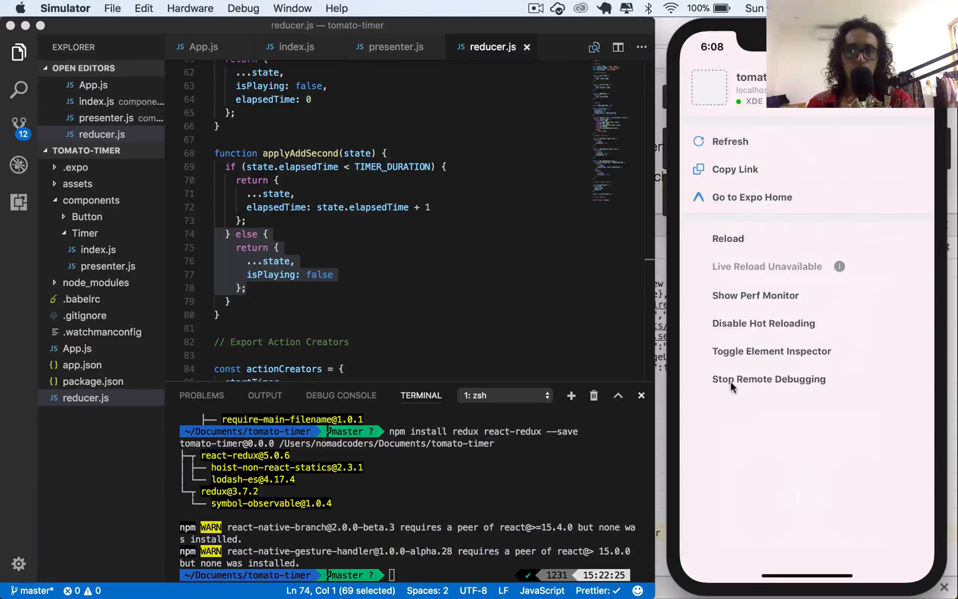
{"action": "left_click", "coordinate": [727, 239]}
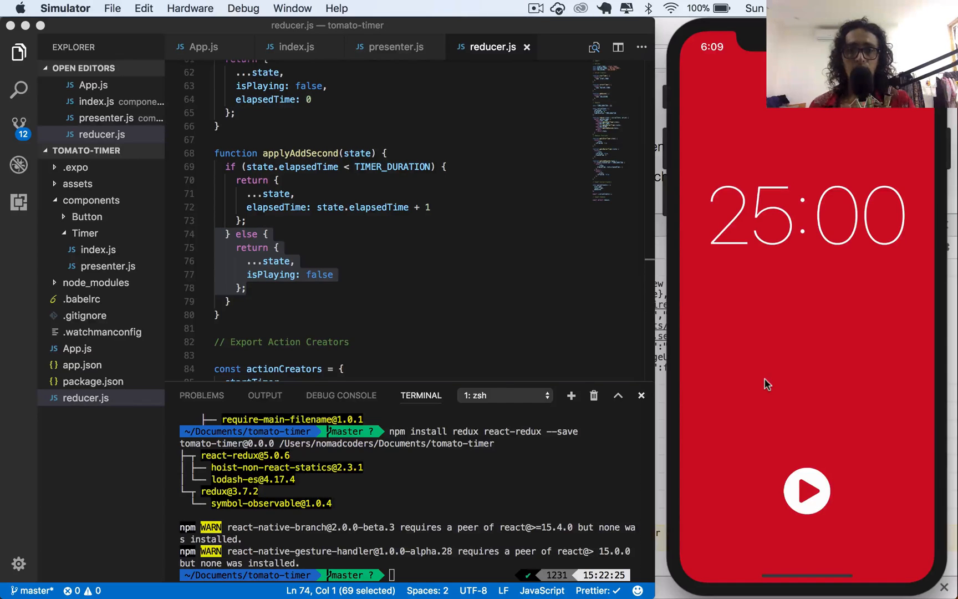
{"action": "mouse_move", "coordinate": [806, 490]}
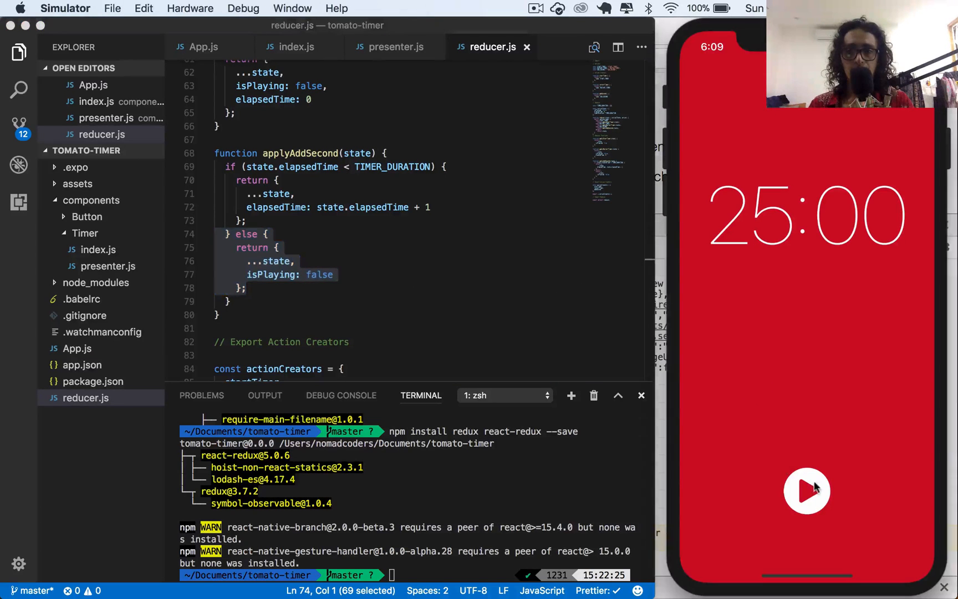
{"action": "left_click", "coordinate": [806, 490]}
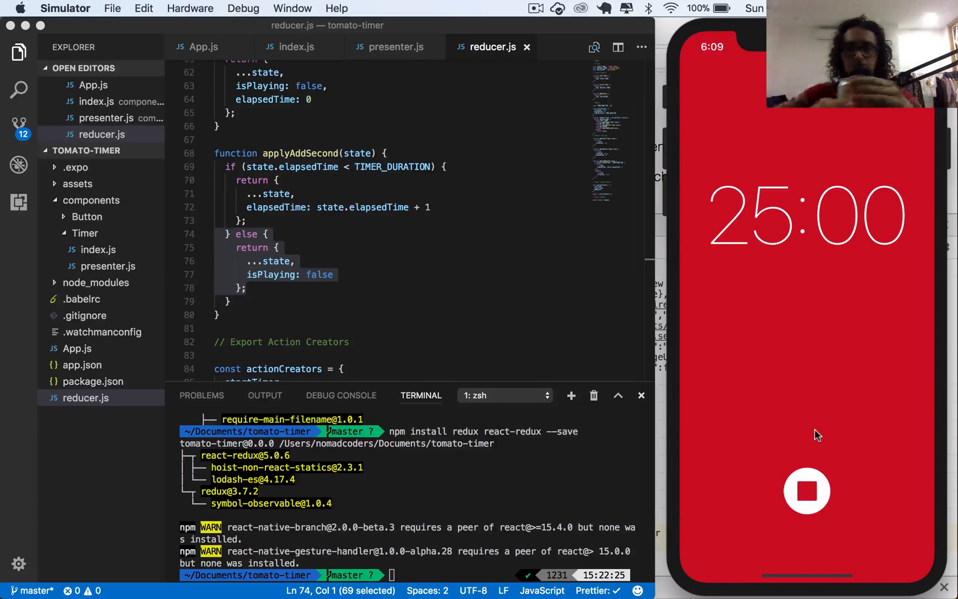
{"action": "left_click", "coordinate": [805, 490]}
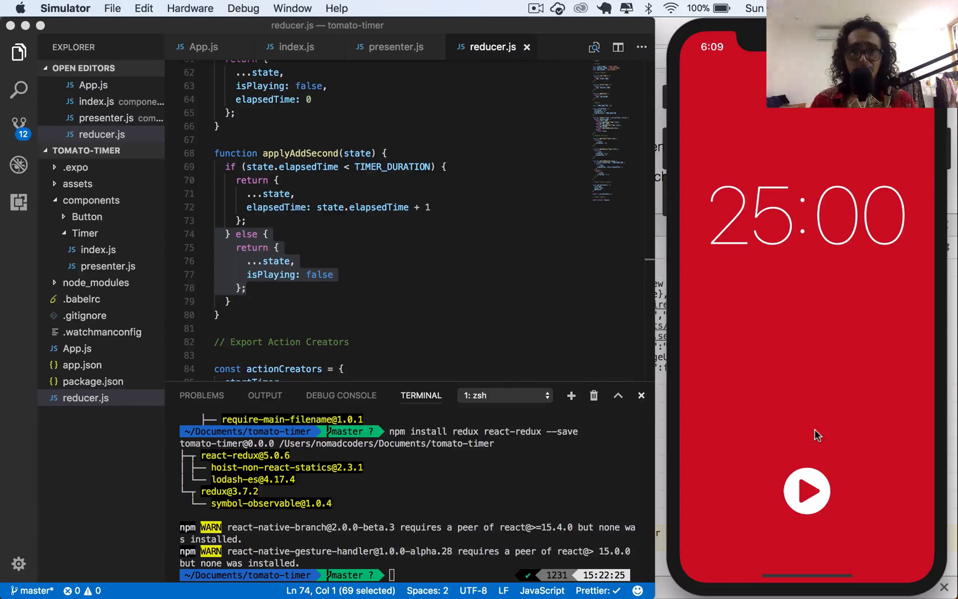
{"action": "mouse_move", "coordinate": [779, 517]}
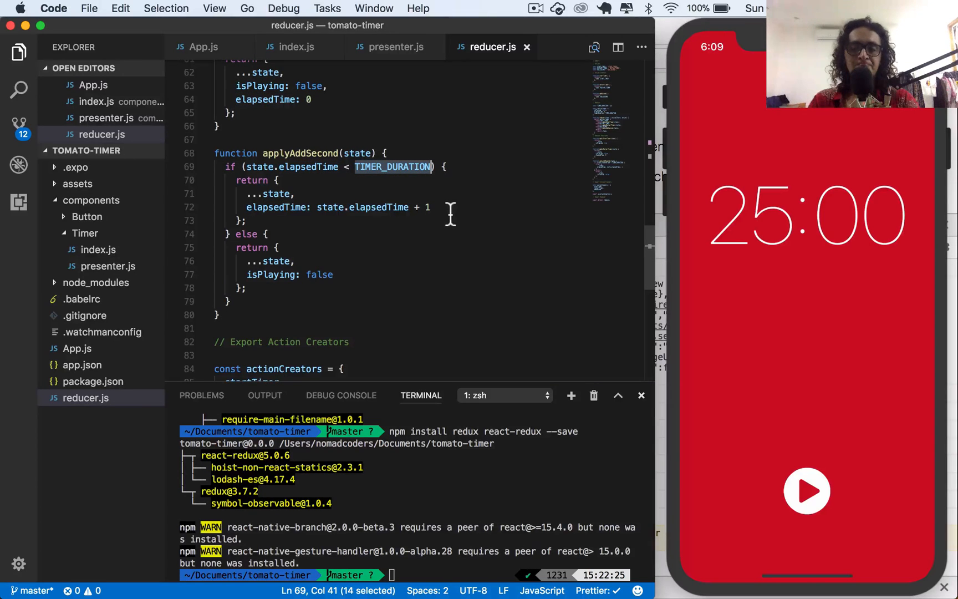
{"action": "mouse_move", "coordinate": [606, 287]}
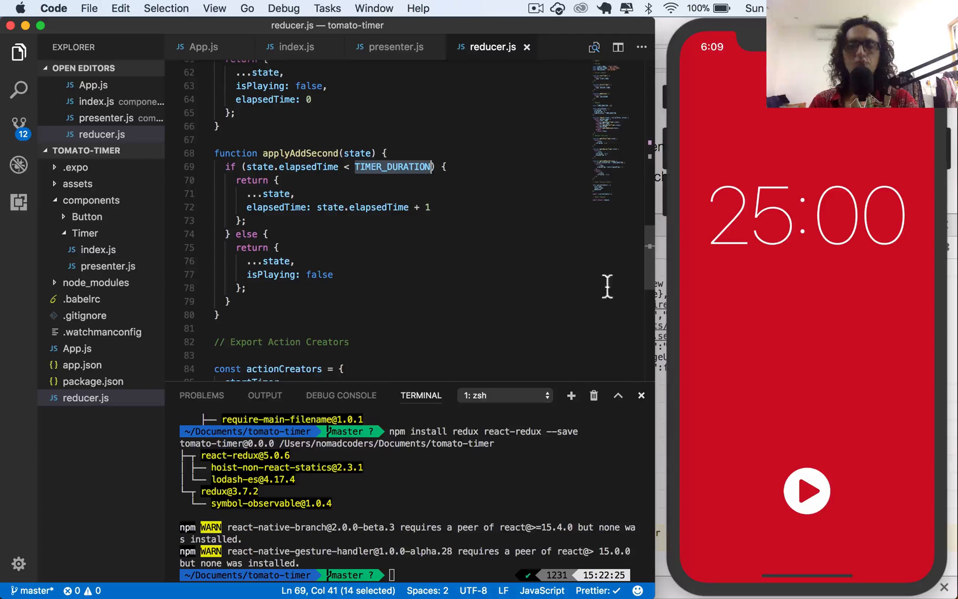
Set TIMER_DURATION back to 1500 in reducer.js and switch to presenter.js.
{"action": "scroll", "scroll_direction": "up", "scroll_amount": 3}
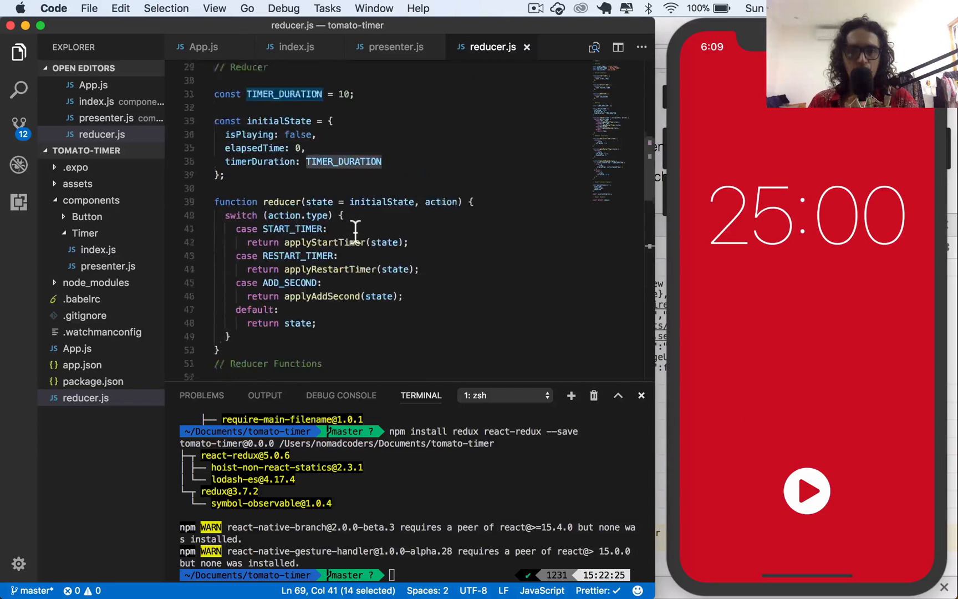
{"action": "type", "text": "1500"}
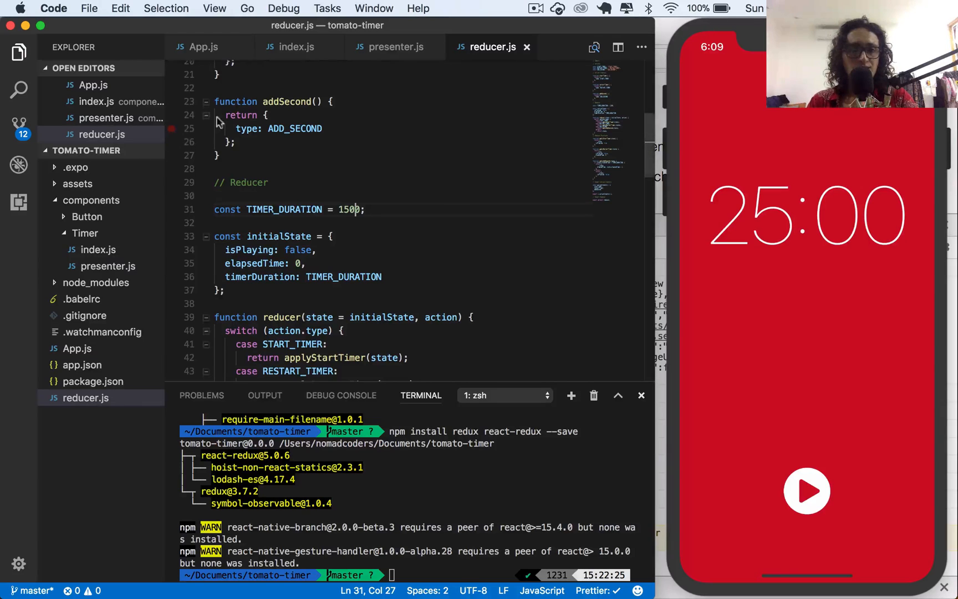
{"action": "left_click", "coordinate": [396, 46]}
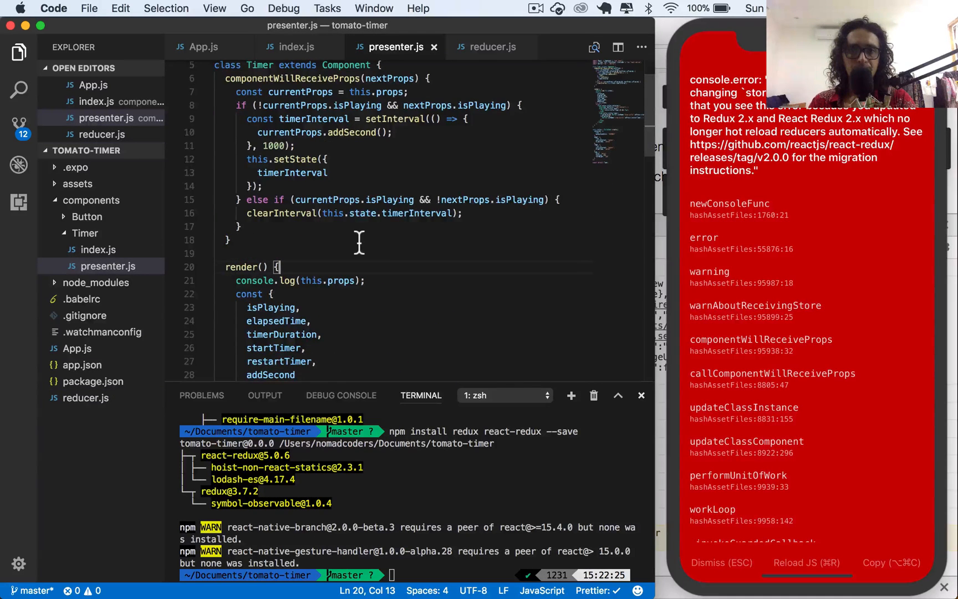
Replace the hardcoded 25:00 Text with {timerDuration - elapsedTime}.
{"action": "scroll", "scroll_direction": "down", "scroll_amount": 3}
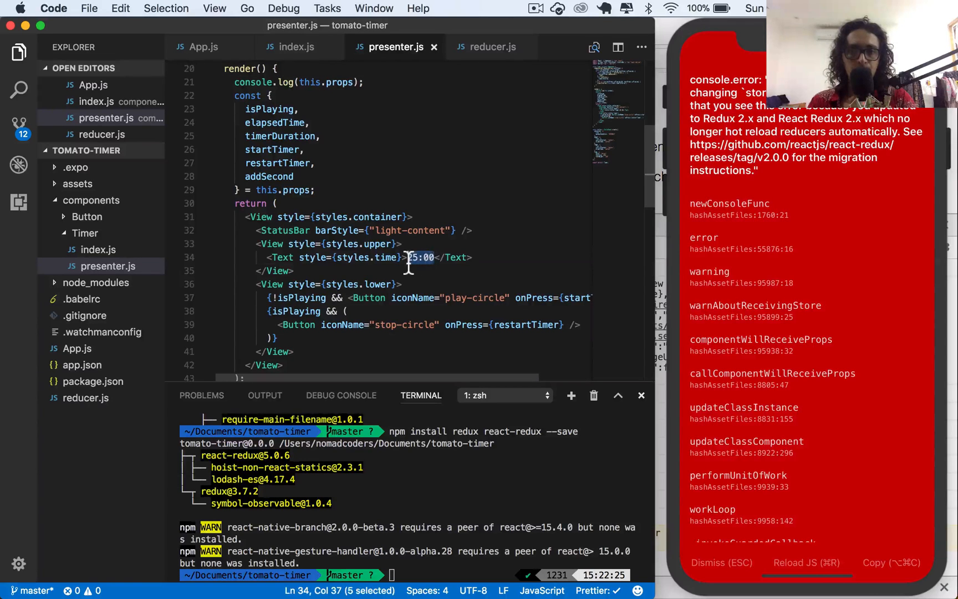
{"action": "key", "text": "Delete"}
{"action": "type", "text": "{"}
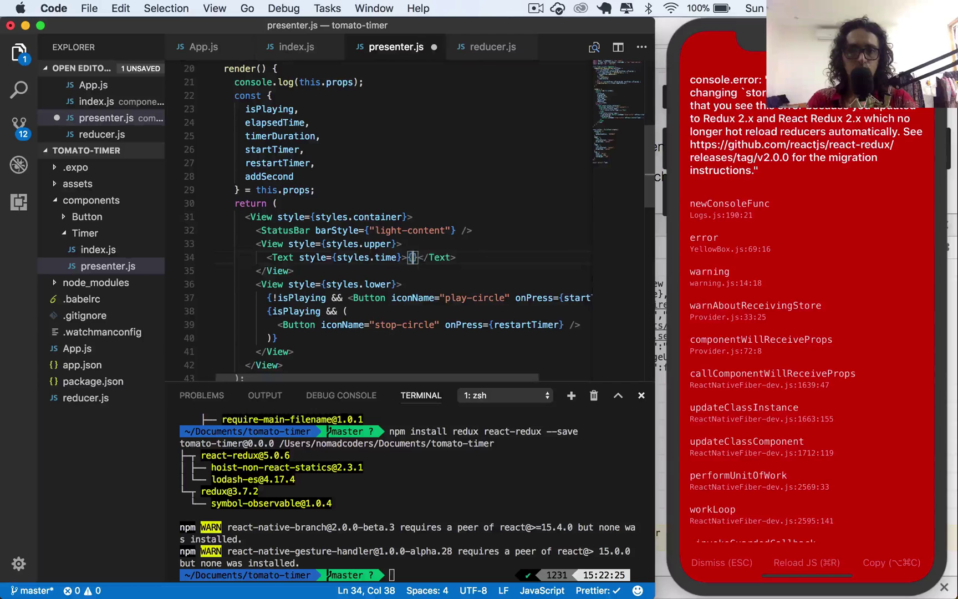
{"action": "type", "text": "elpast"}
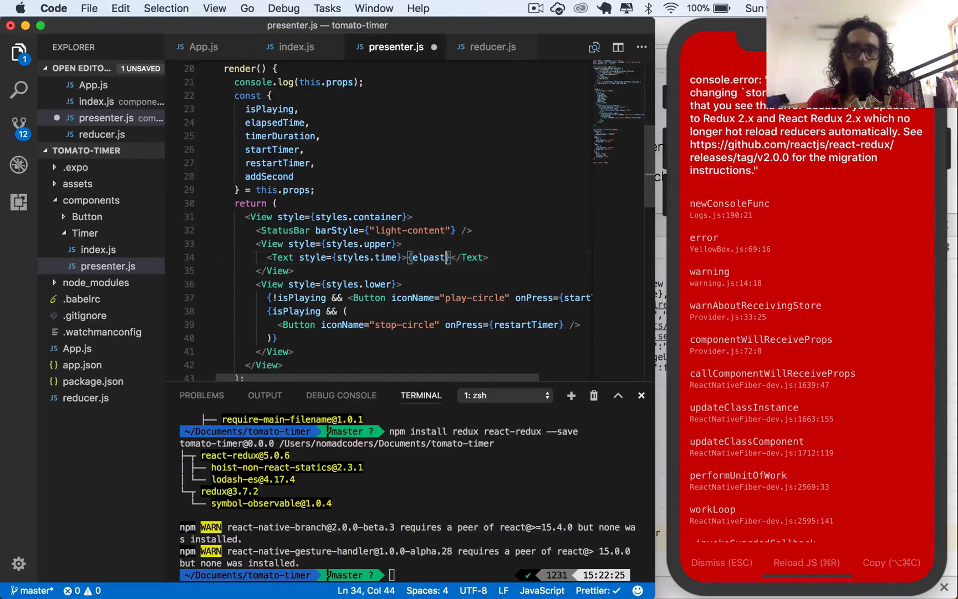
{"action": "type", "text": "timerDuration - elapsedTime"}
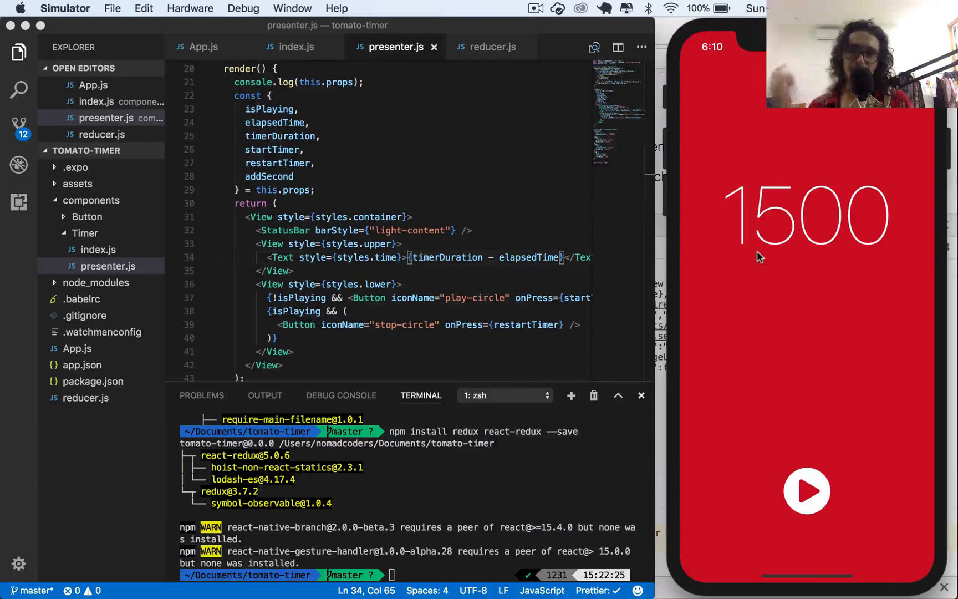
Start the countdown in the simulator, then position presenter.js above the Timer class.
{"action": "left_click", "coordinate": [805, 490]}
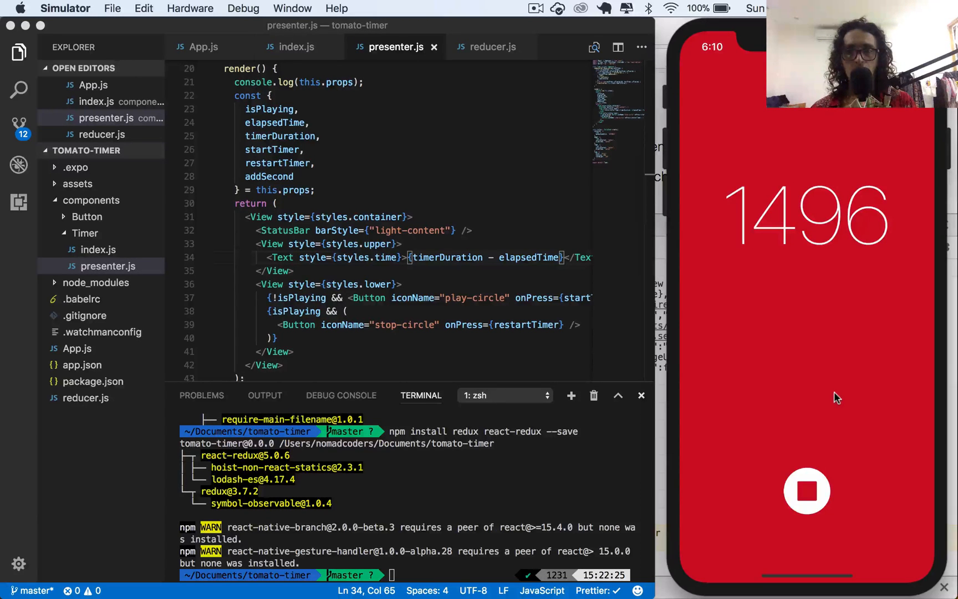
{"action": "mouse_move", "coordinate": [453, 238]}
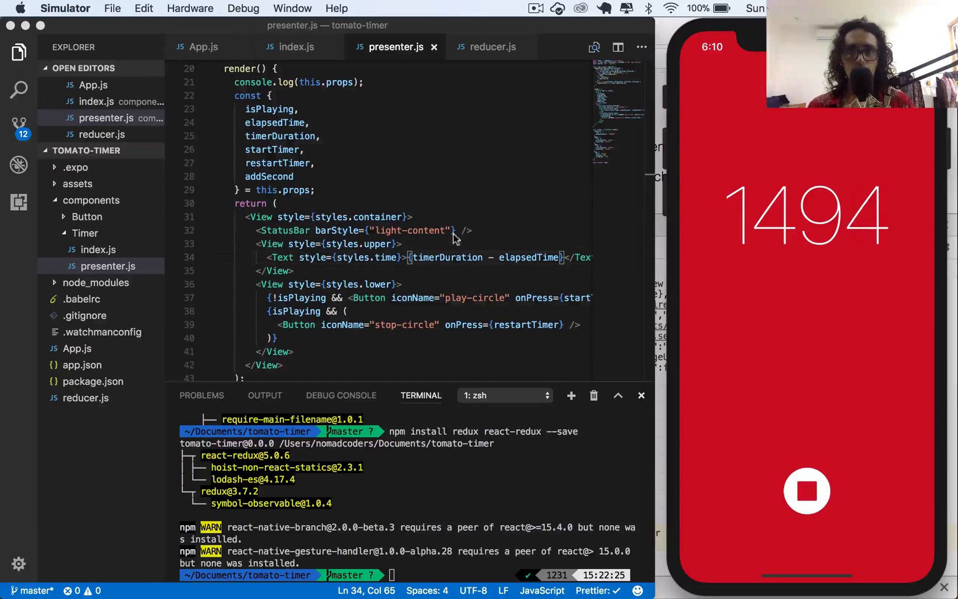
{"action": "scroll", "scroll_direction": "up", "scroll_amount": 3}
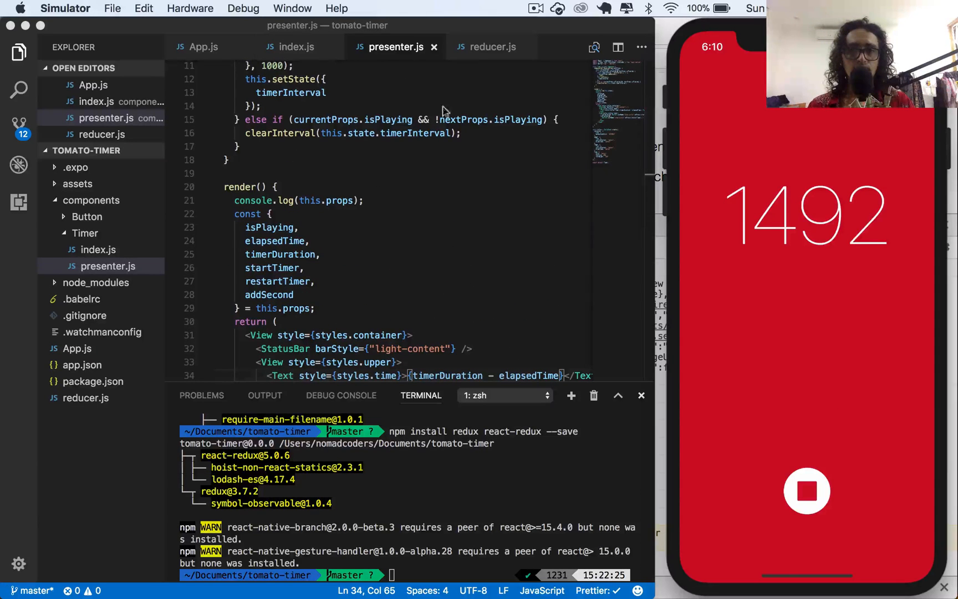
{"action": "double_click", "coordinate": [530, 351]}
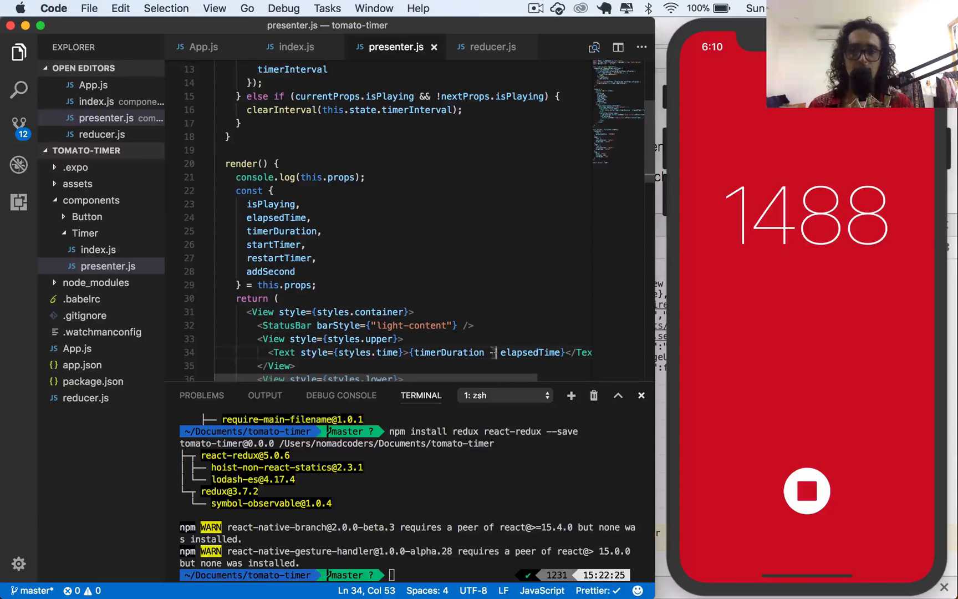
{"action": "scroll", "scroll_direction": "up", "scroll_amount": 3}
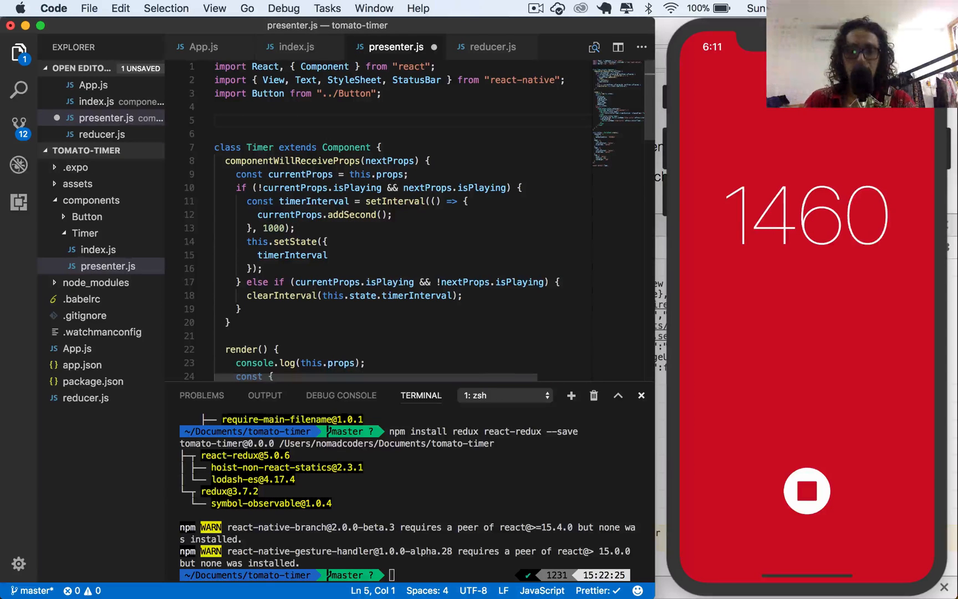
Declare function formatTime(time) with let minutes = Math.floor(time/60).
{"action": "type", "text": "function"}
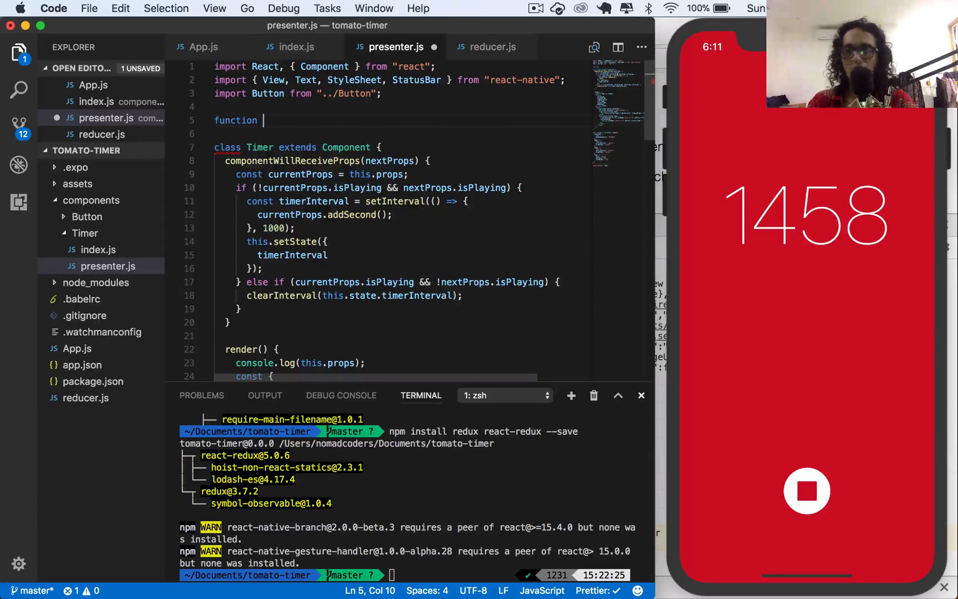
{"action": "type", "text": "format"}
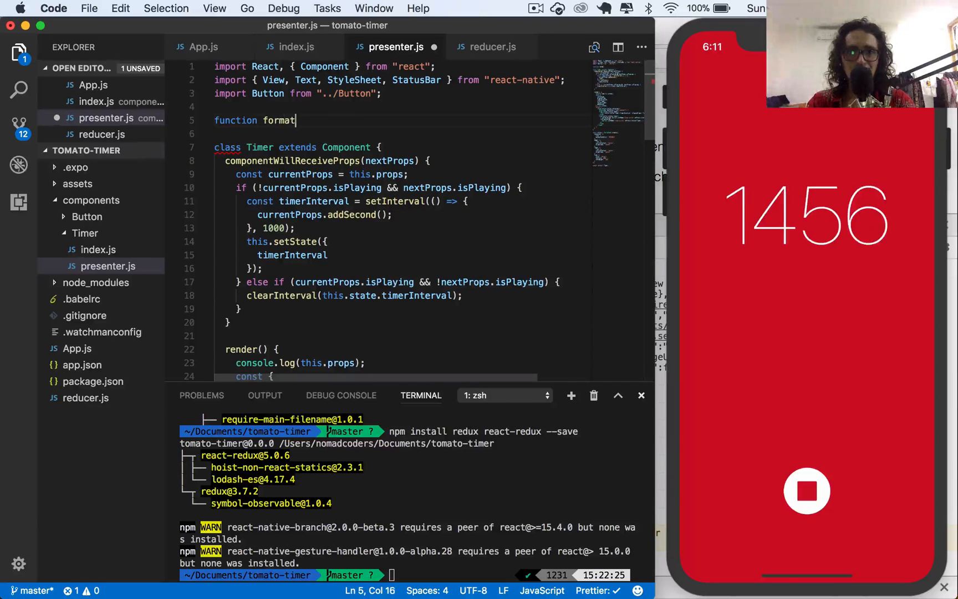
{"action": "type", "text": "Time(time){"}
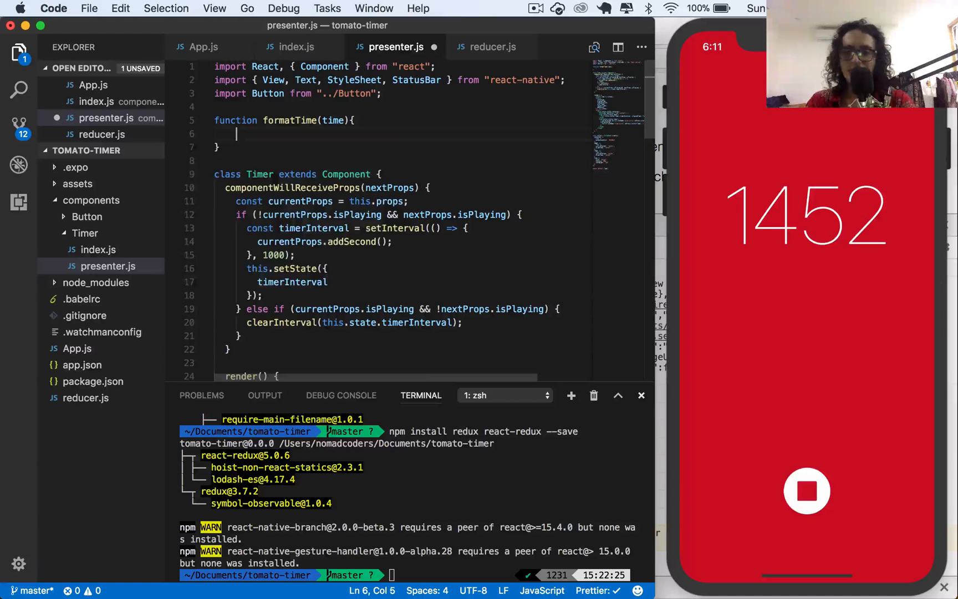
{"action": "type", "text": "let miu"}
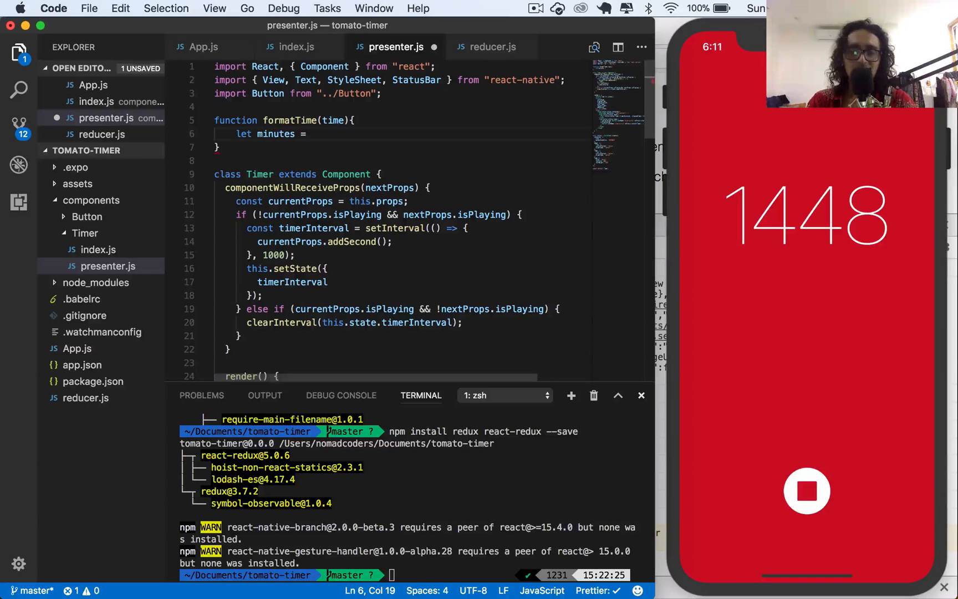
{"action": "type", "text": "Math.floo"}
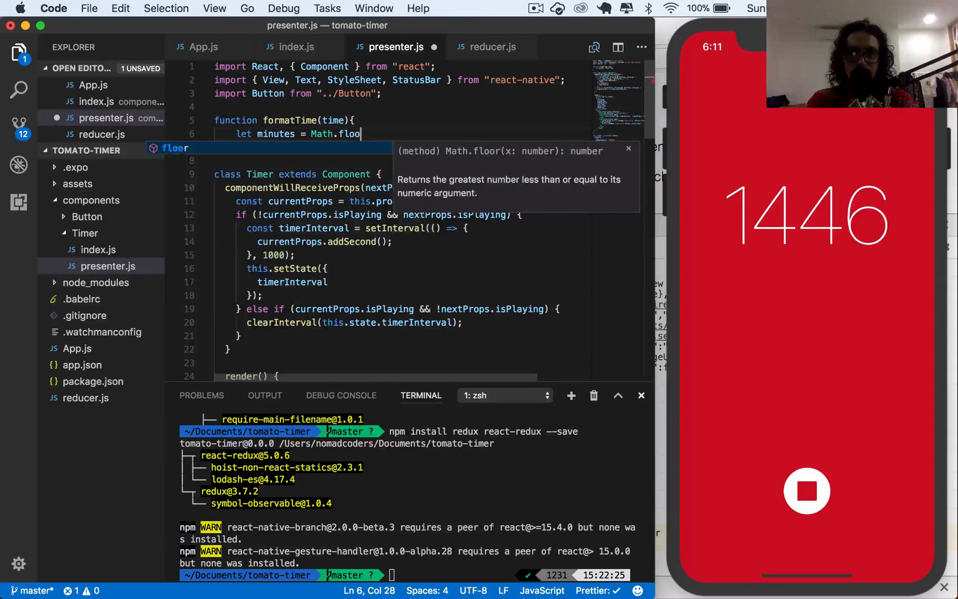
{"action": "type", "text": "(time/0"}
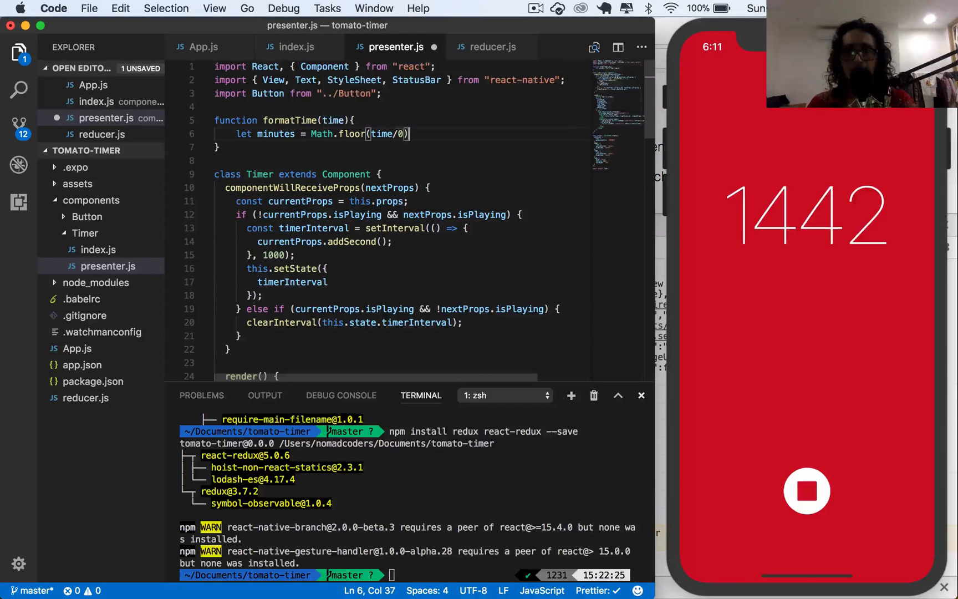
{"action": "type", "text": "60);"}
{"action": "type", "text": "time -="}
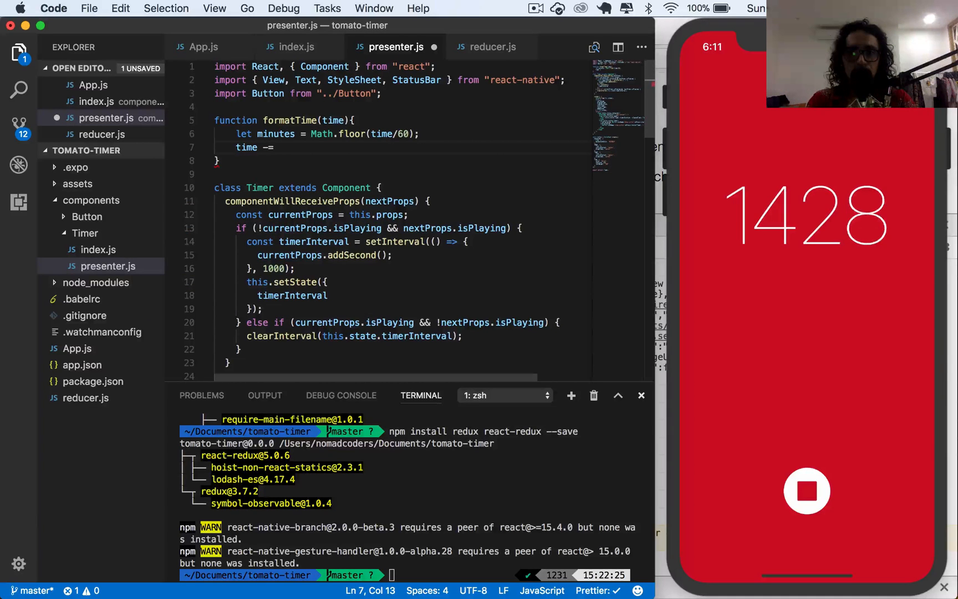
Subtract minutes * 60 from time and begin the let seconds line.
{"action": "type", "text": "minutes"}
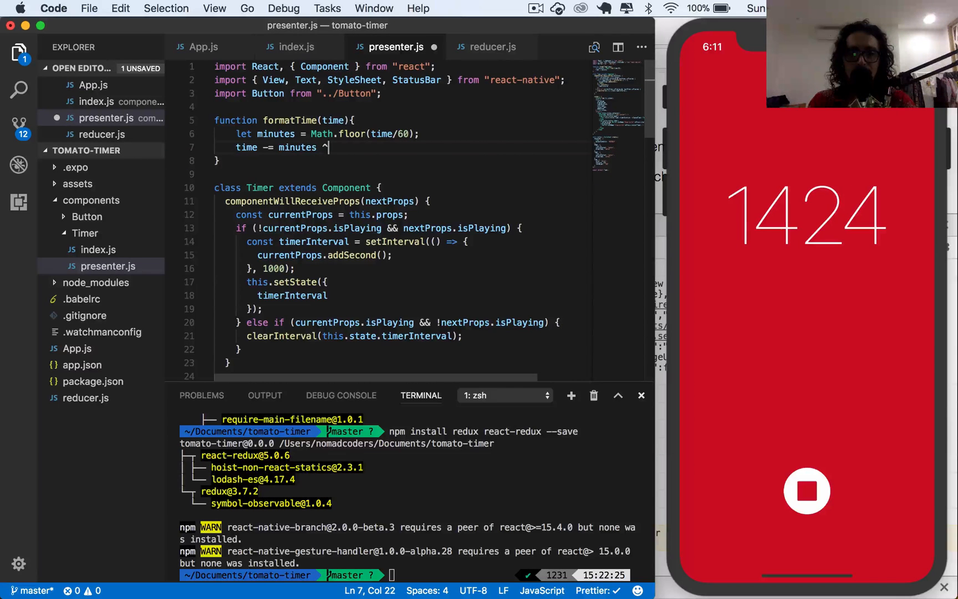
{"action": "type", "text": "*"}
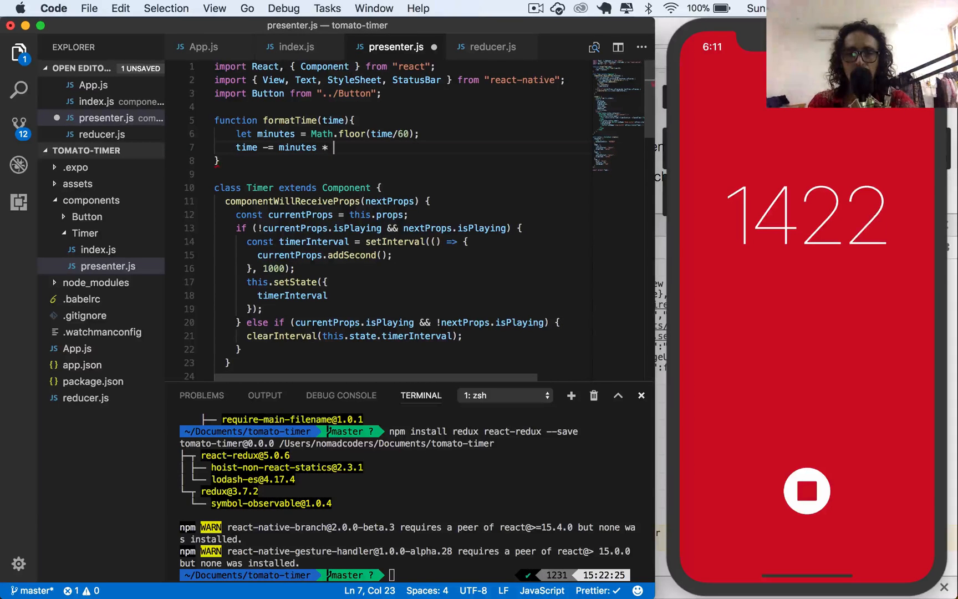
{"action": "type", "text": "60"}
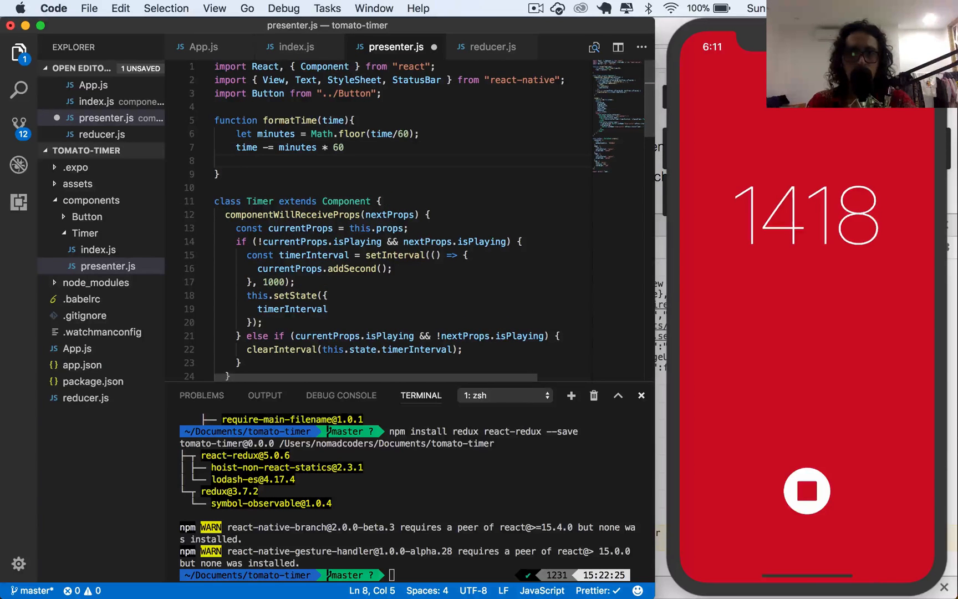
{"action": "type", "text": "let seconds = parse"}
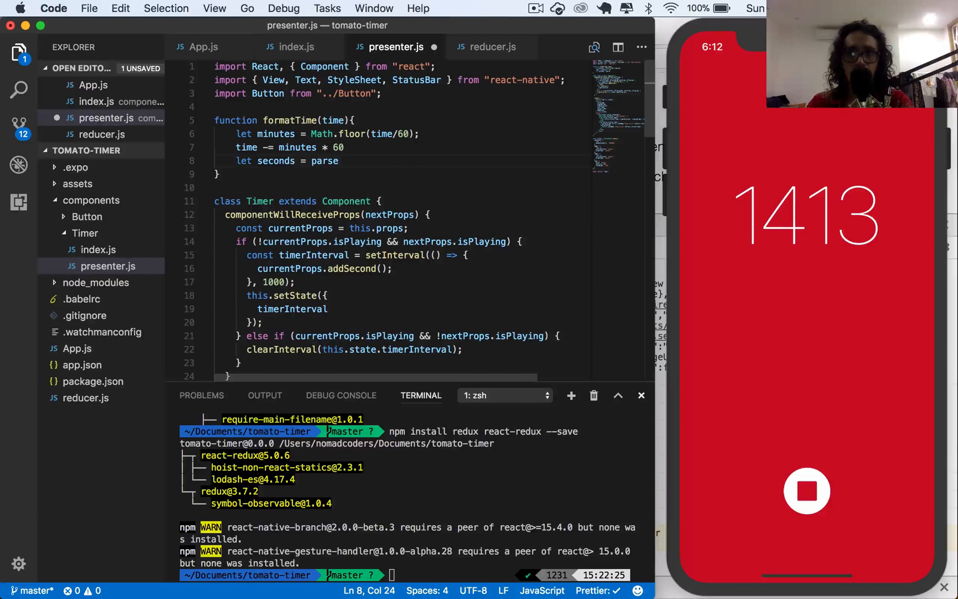
Compute seconds as parseInt(time % 60, 10).
{"action": "type", "text": "Int()"}
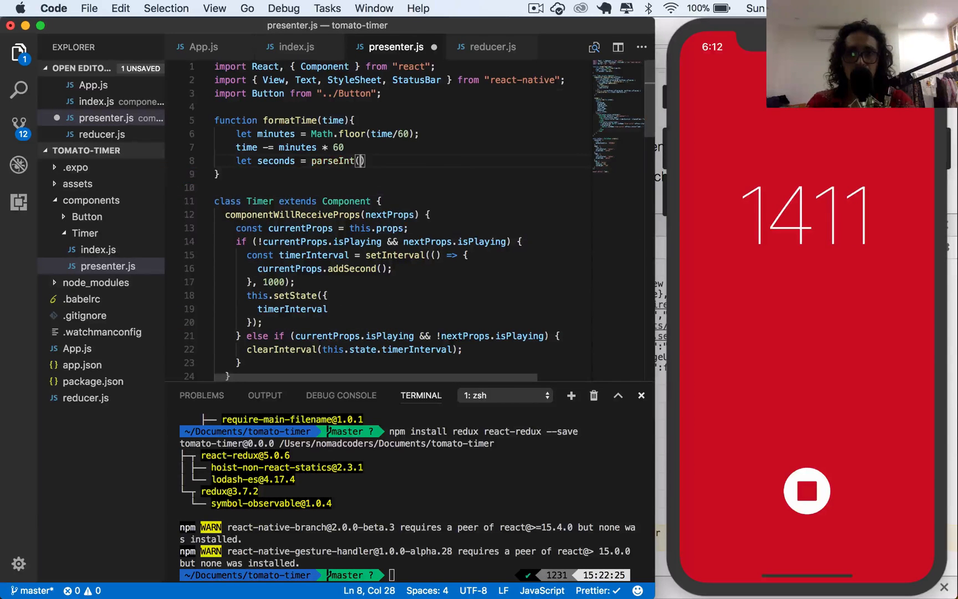
{"action": "type", "text": "time"}
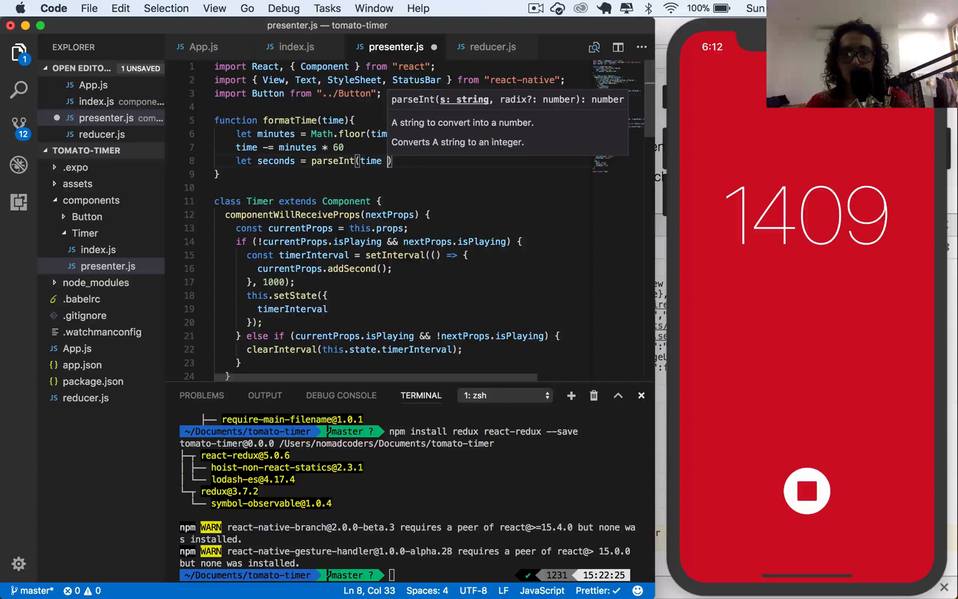
{"action": "type", "text": "% 60, 10"}
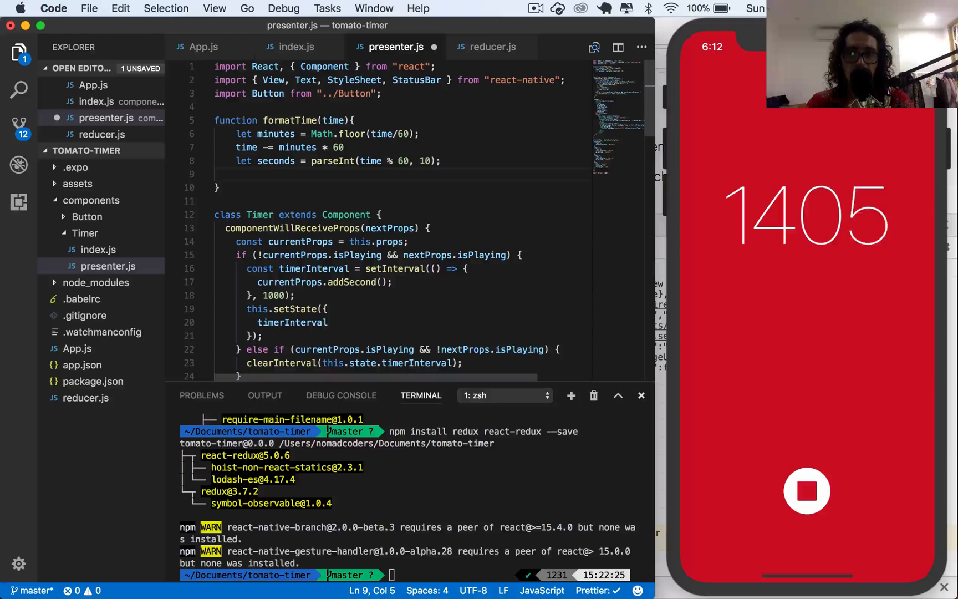
Begin the return template zero-padding minutes below 10, a colon, and a ${seconds} slot.
{"action": "type", "text": "return `${m"}
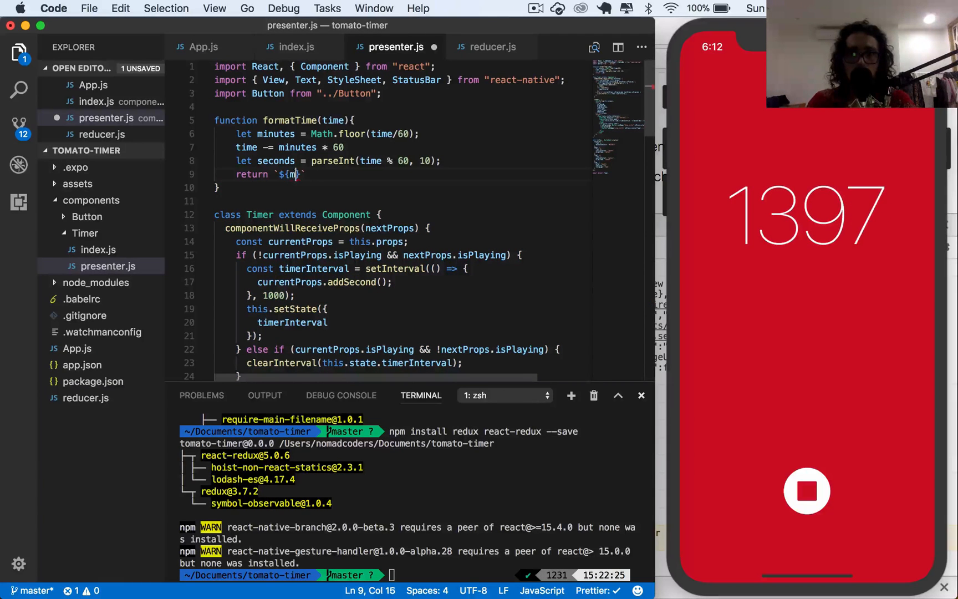
{"action": "type", "text": "inutes >"}
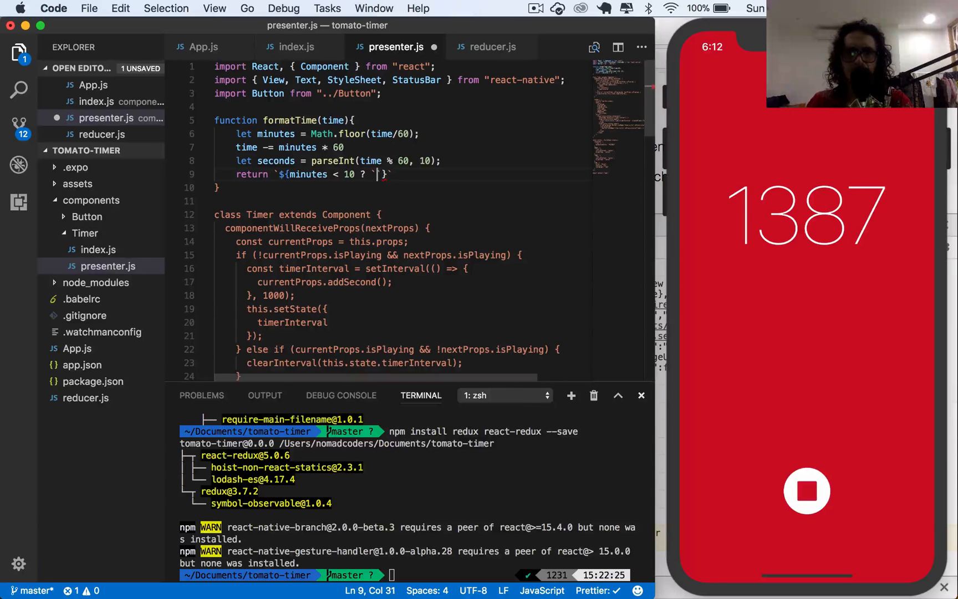
{"action": "type", "text": "0${m"}
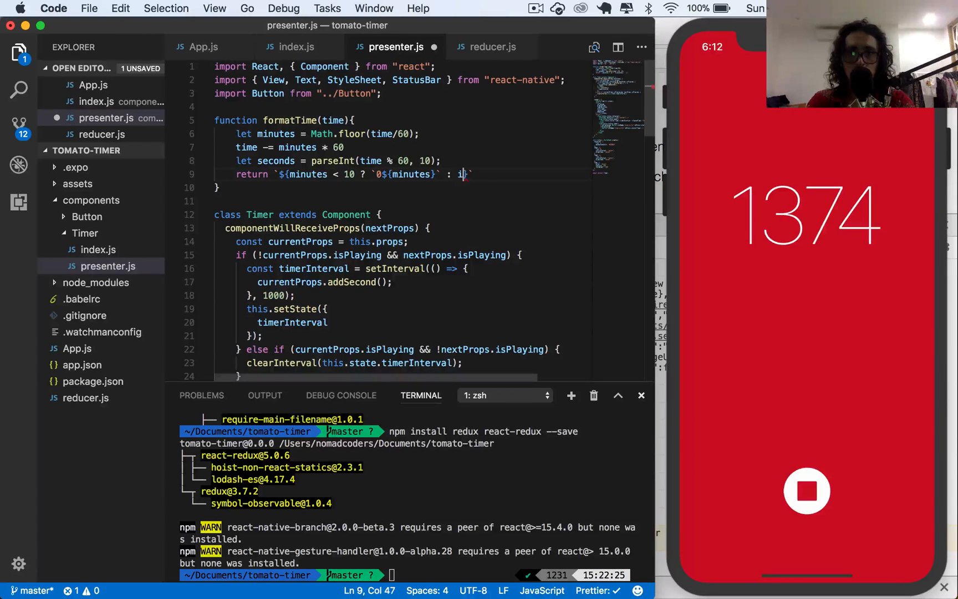
{"action": "type", "text": "inutes"}
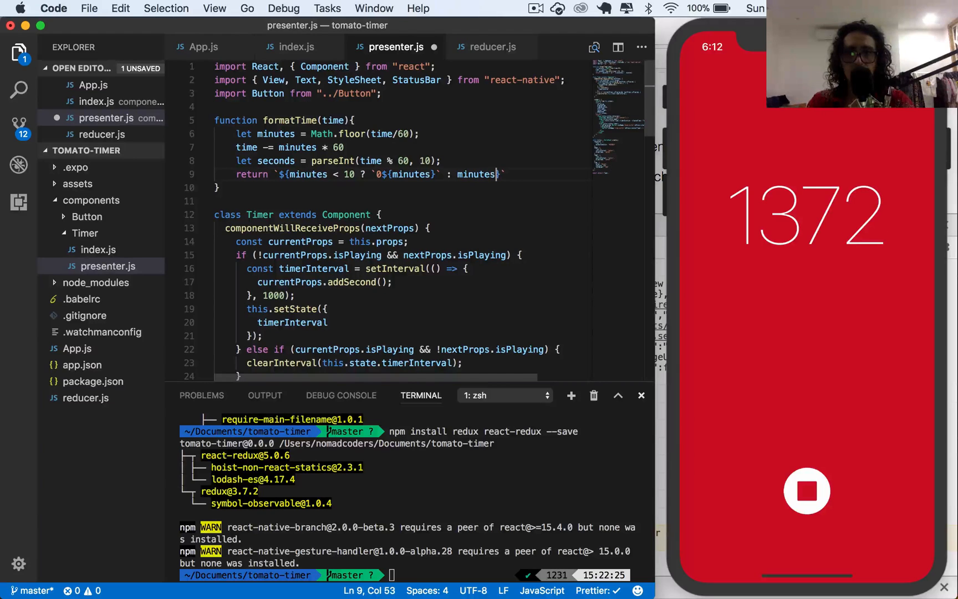
{"action": "type", "text": ":"}
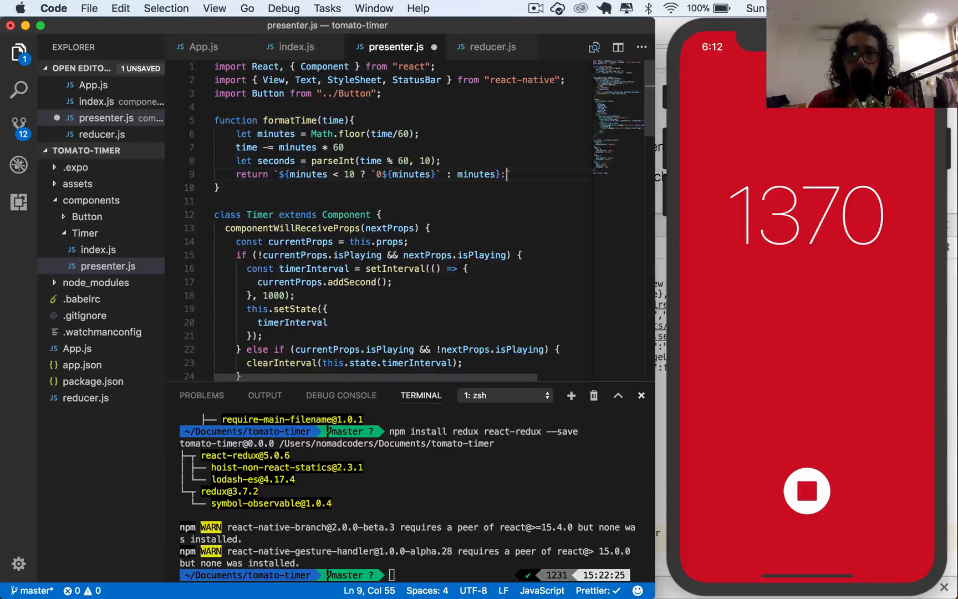
{"action": "type", "text": "${}`"}
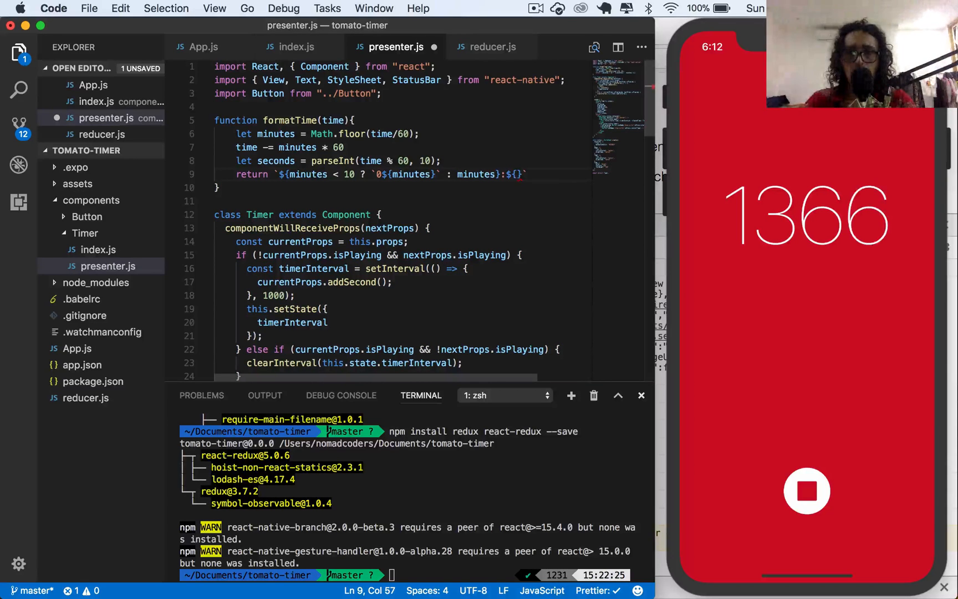
{"action": "type", "text": "seconds < 10 ? `0${seconds"}
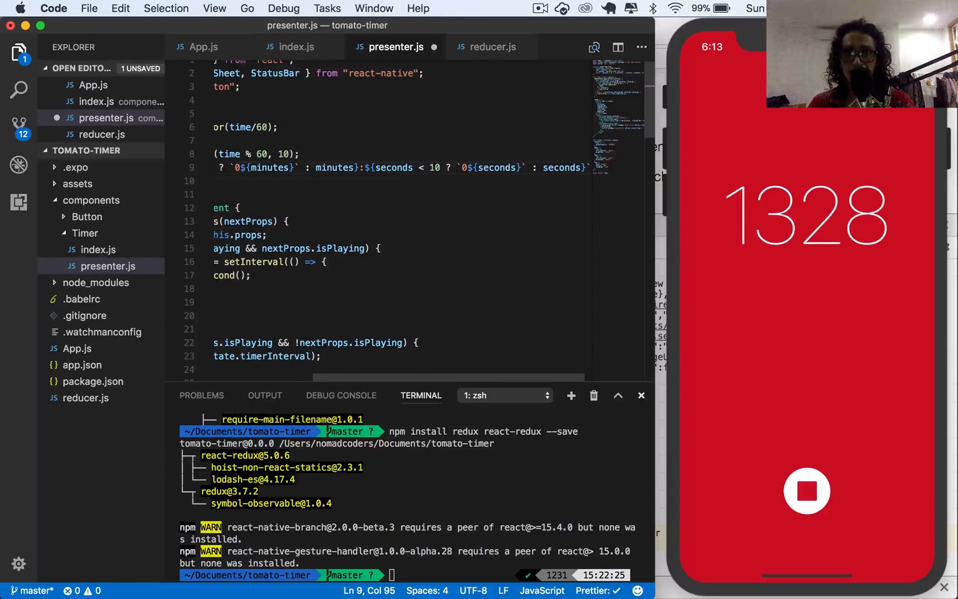
Finish the seconds < 10 zero-padding ternary and save presenter.js.
{"action": "scroll", "scroll_direction": "up", "scroll_amount": 3}
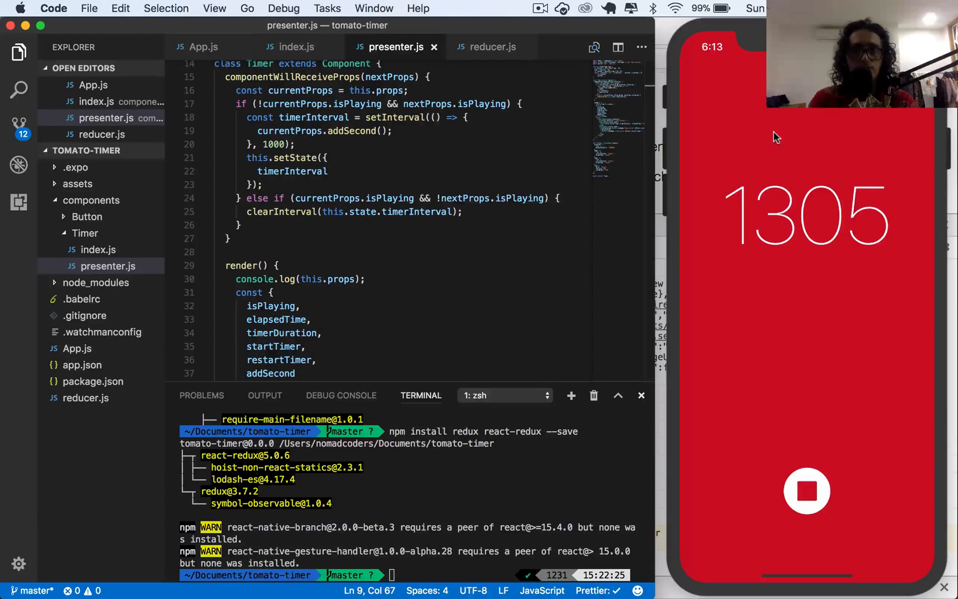
Wrap the Text in formatTime(timerDuration - elapsedTime), save, and restart the simulator countdown from 25:00.
{"action": "scroll", "scroll_direction": "up", "scroll_amount": 3}
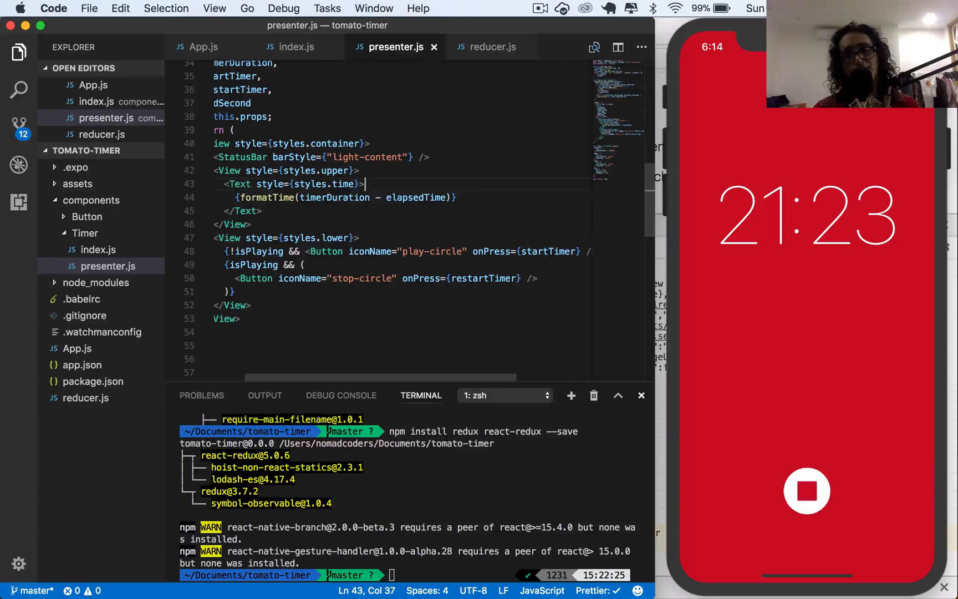
{"action": "left_click", "coordinate": [806, 490]}
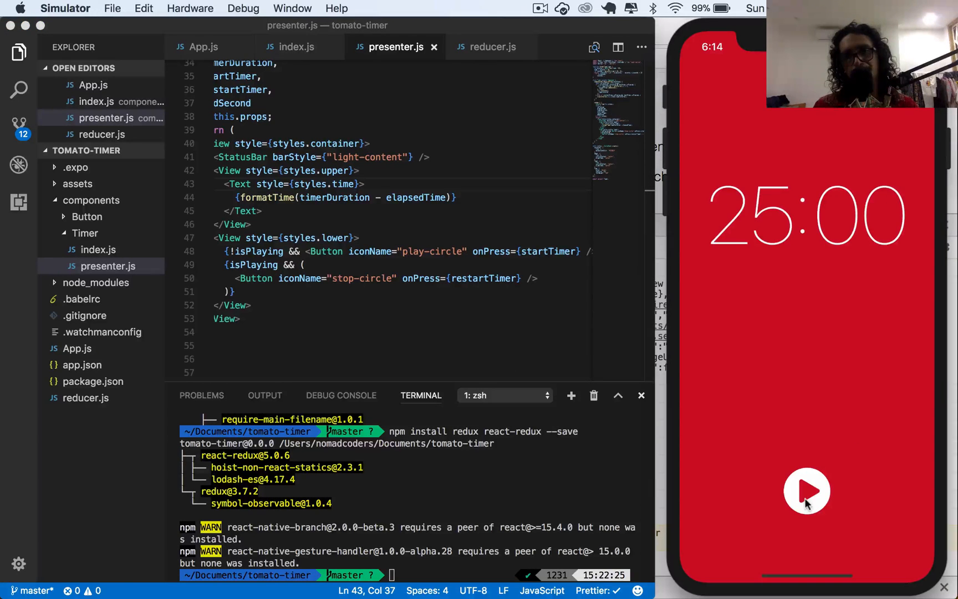
{"action": "mouse_move", "coordinate": [806, 494]}
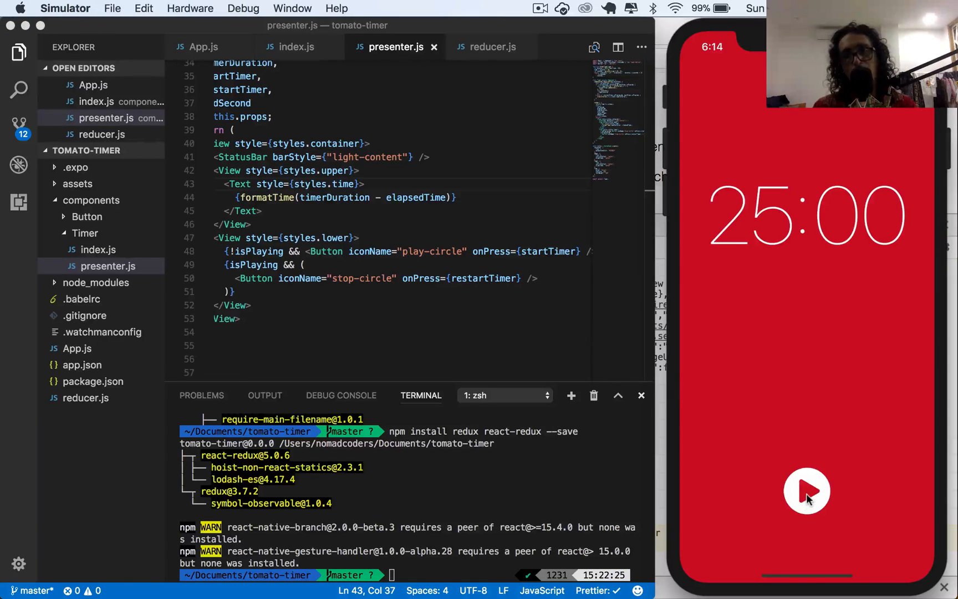
{"action": "left_click", "coordinate": [806, 490]}
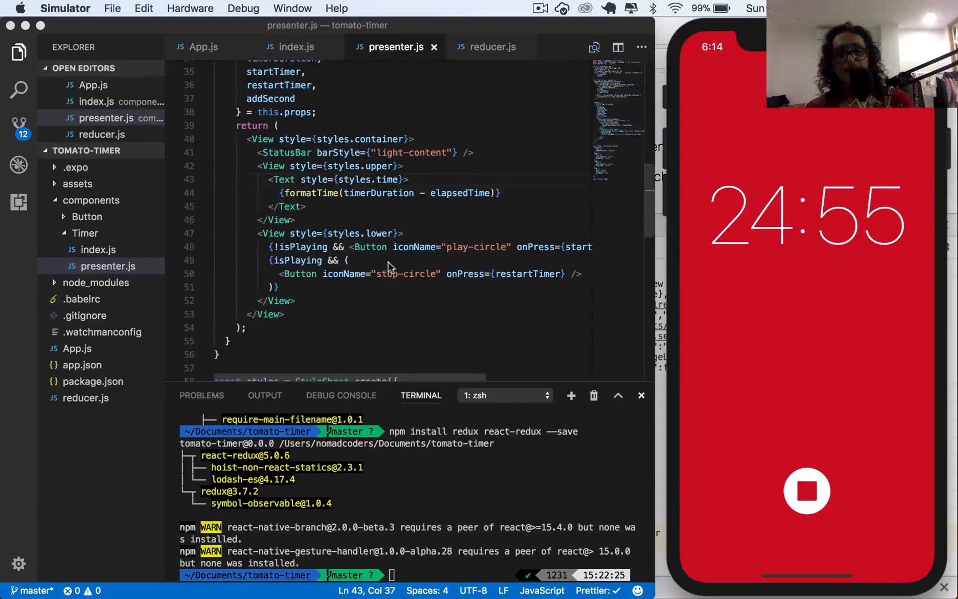
Review formatTime in presenter.js, then open the Timer component's index.js from the Explorer.
{"action": "scroll", "scroll_direction": "up", "scroll_amount": 3}
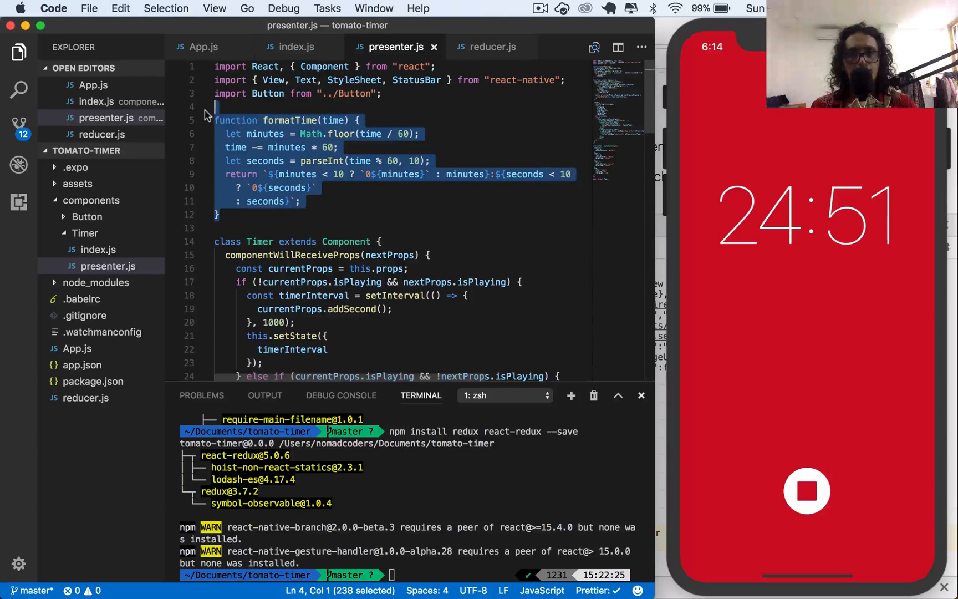
{"action": "mouse_move", "coordinate": [406, 174]}
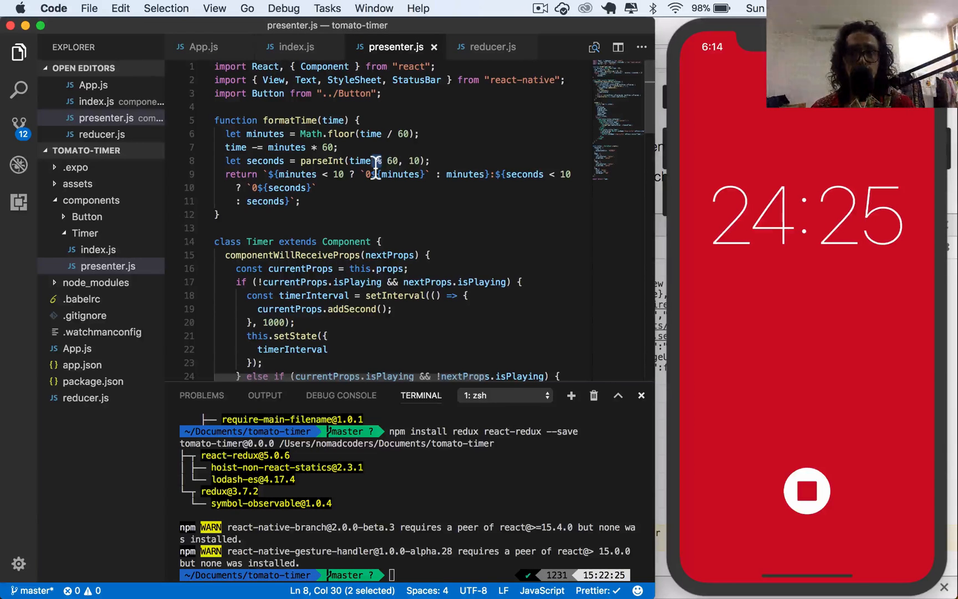
{"action": "scroll", "scroll_direction": "down", "scroll_amount": 3}
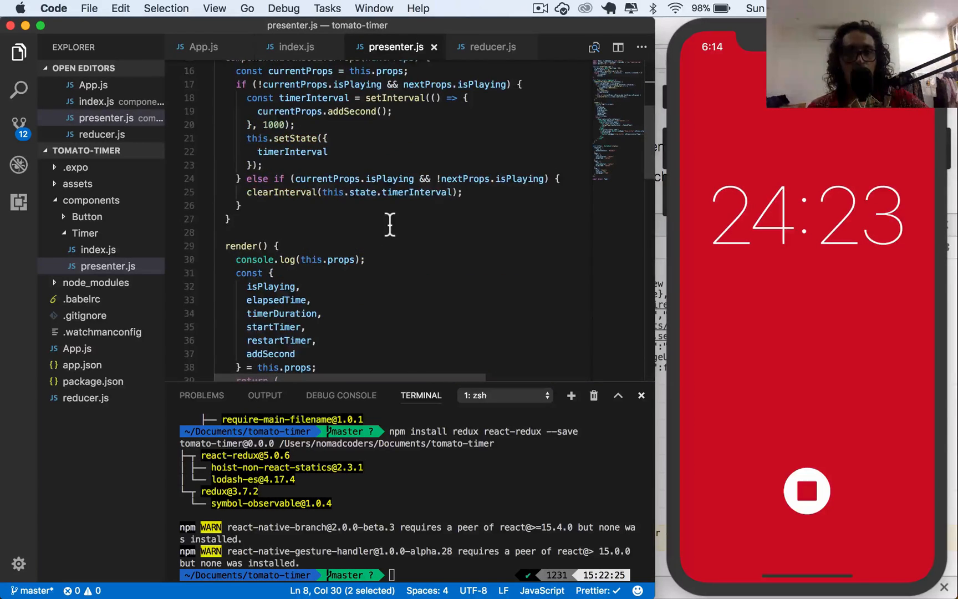
{"action": "scroll", "scroll_direction": "up", "scroll_amount": 3}
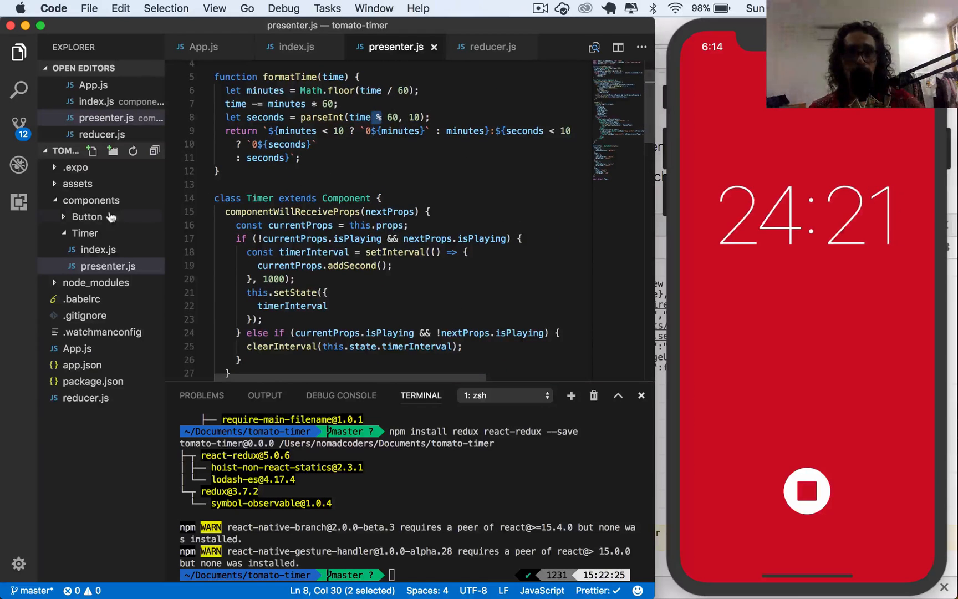
{"action": "left_click", "coordinate": [86, 233]}
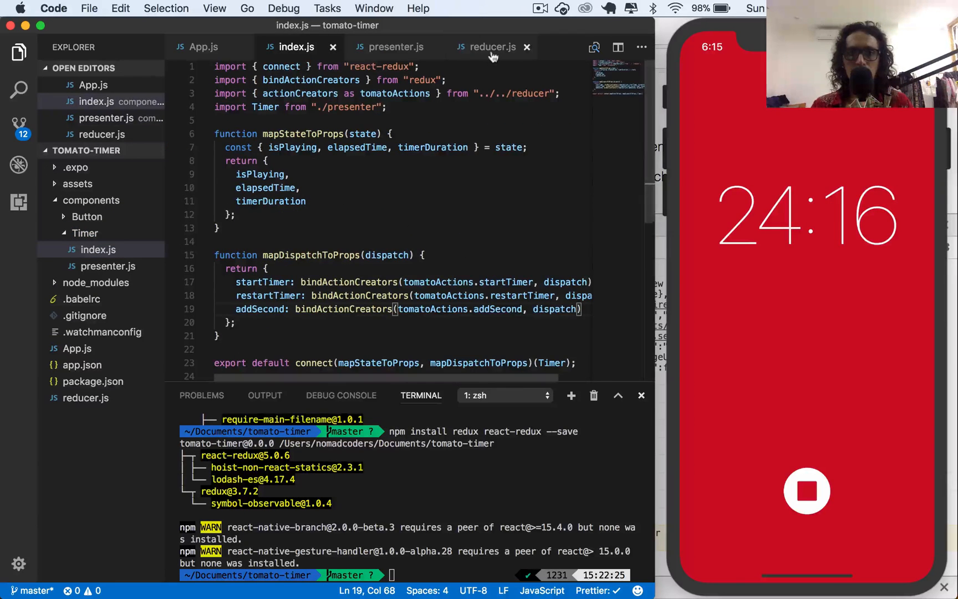
Switch to reducer.js and review its action creators, initialState, reducer and applyAddSecond functions.
{"action": "left_click", "coordinate": [490, 46]}
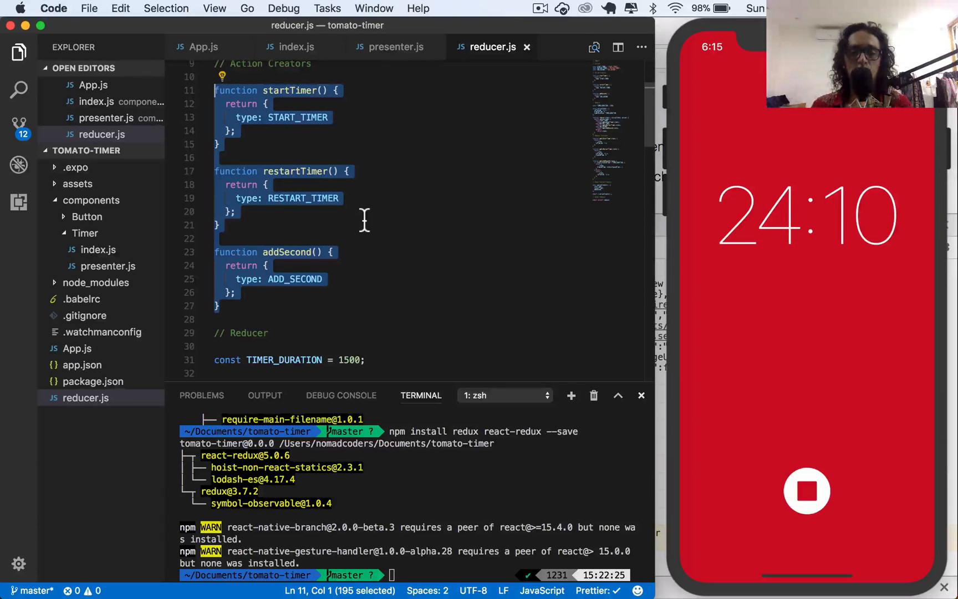
{"action": "scroll", "scroll_direction": "down", "scroll_amount": 3}
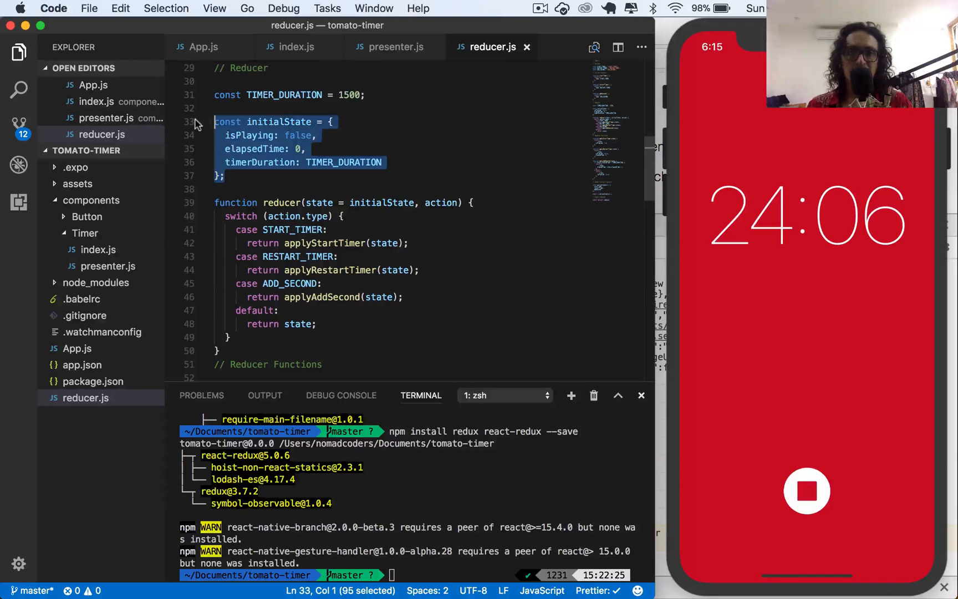
{"action": "scroll", "scroll_direction": "down", "scroll_amount": 3}
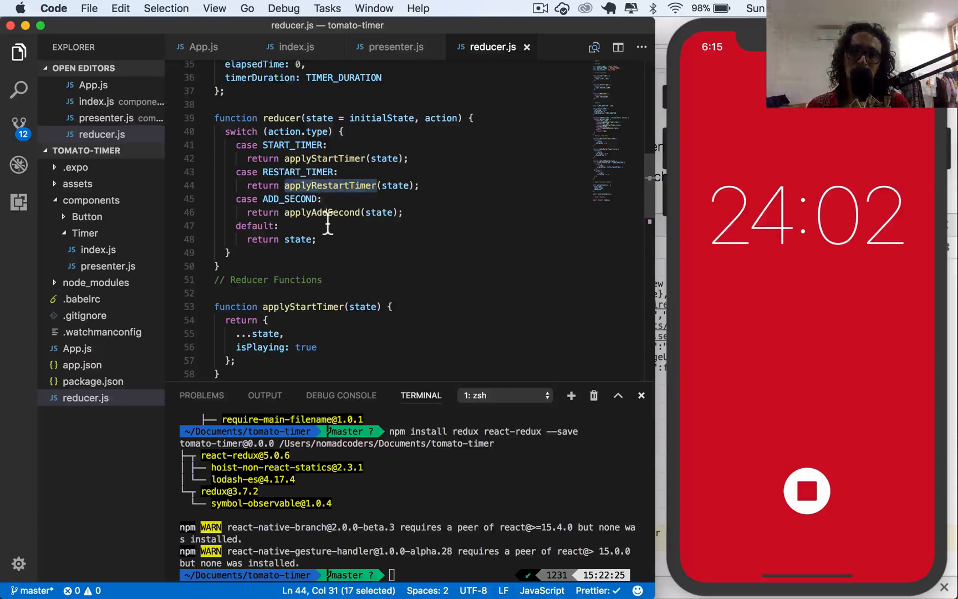
{"action": "scroll", "scroll_direction": "down", "scroll_amount": 3}
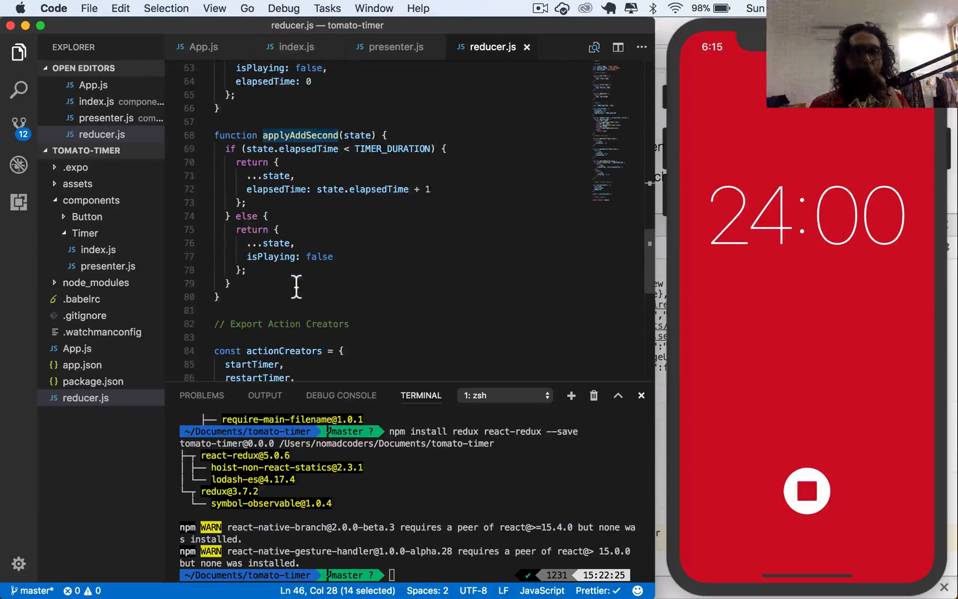